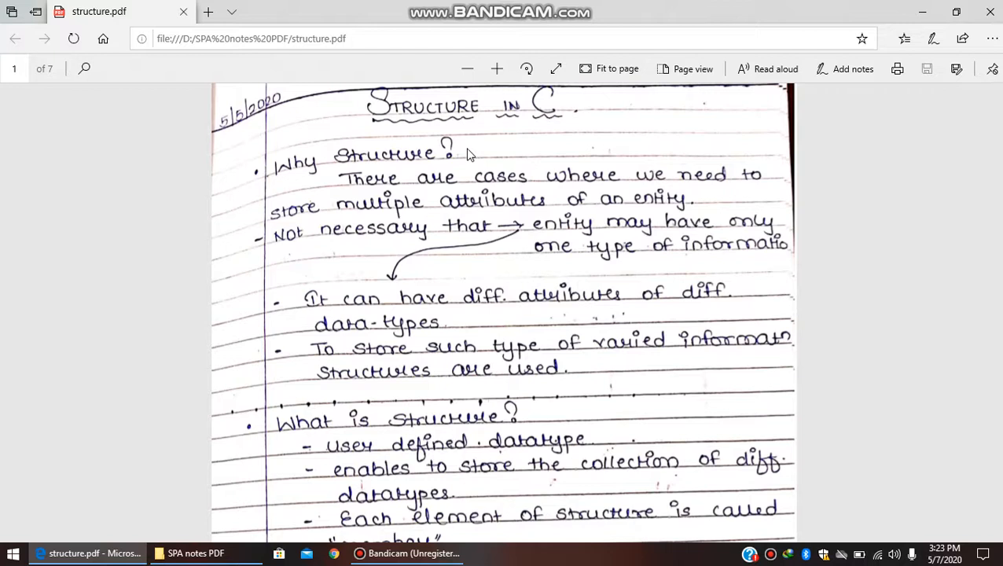
{"action": "mouse_move", "coordinate": [424, 171]}
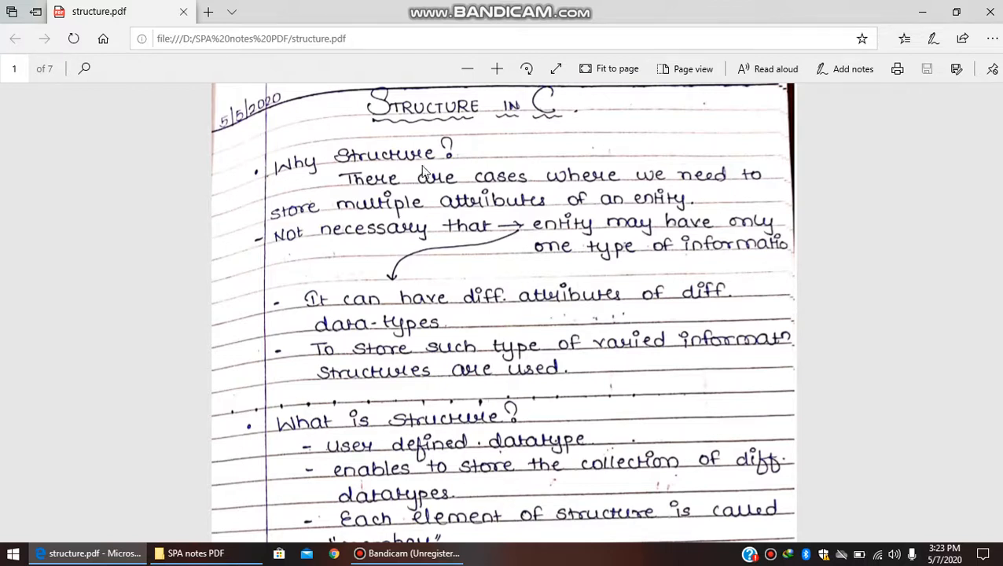
{"action": "mouse_move", "coordinate": [396, 214]}
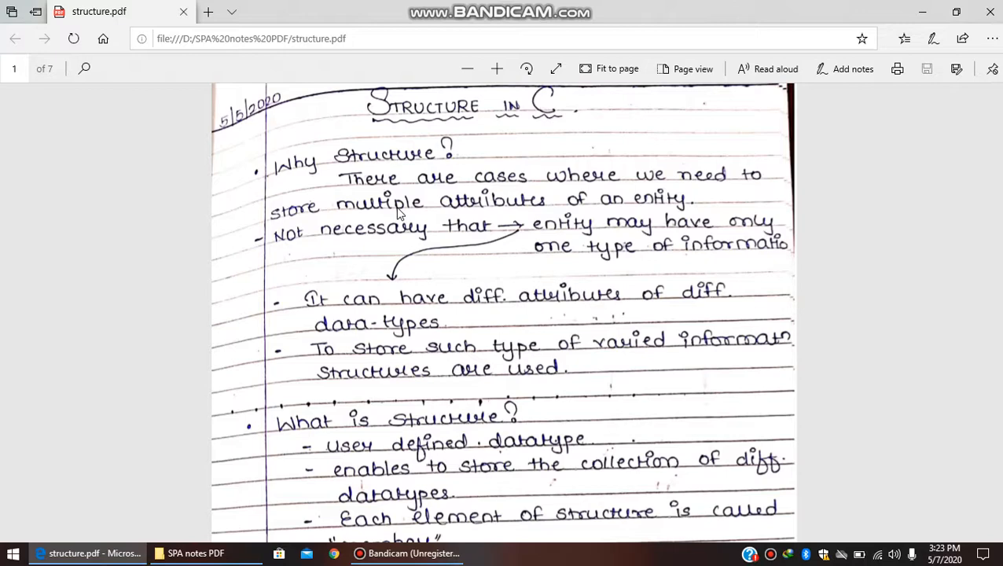
{"action": "scroll", "scroll_direction": "down", "scroll_amount": 3}
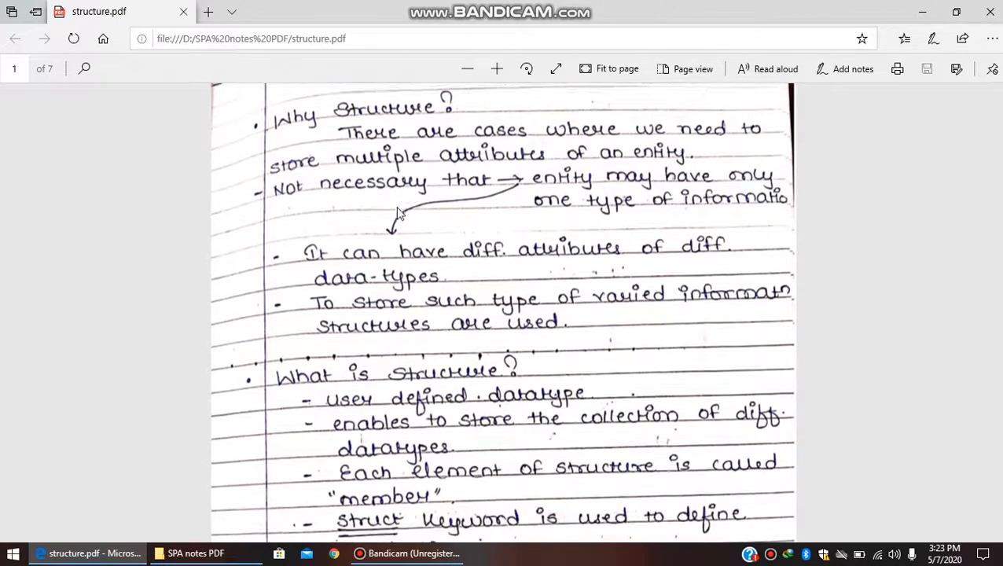
{"action": "scroll", "scroll_direction": "down", "scroll_amount": 3}
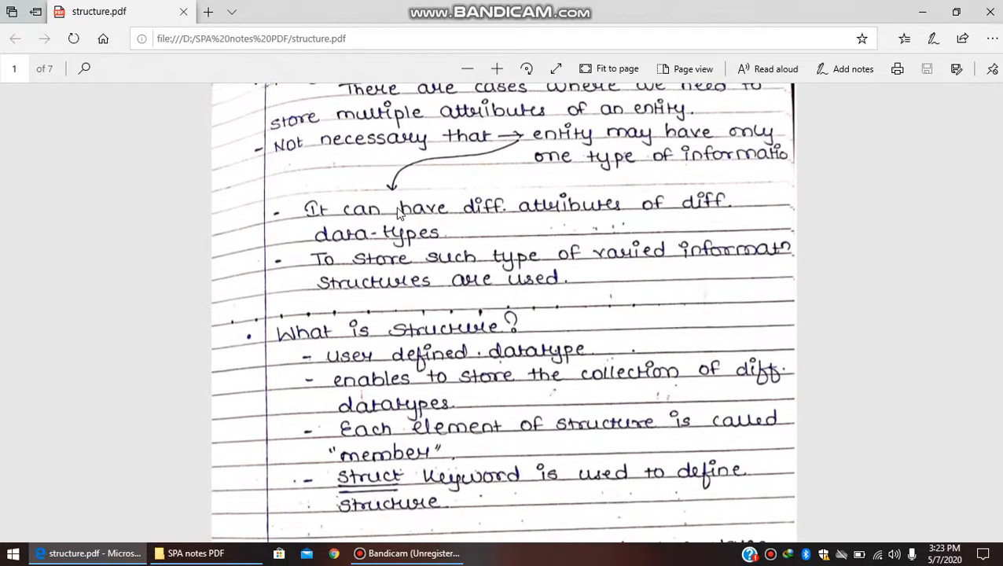
{"action": "scroll", "scroll_direction": "down", "scroll_amount": 3}
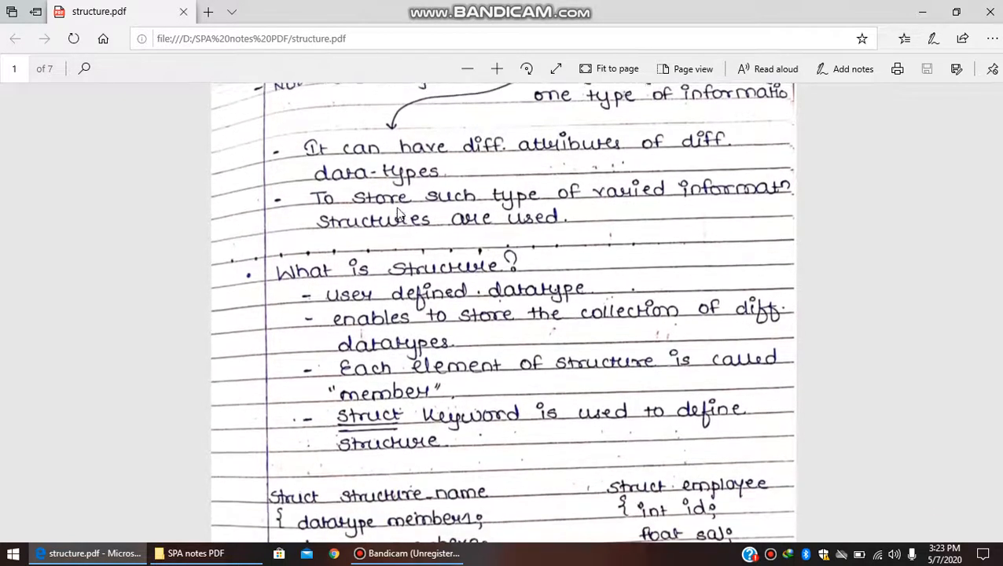
{"action": "scroll", "scroll_direction": "down", "scroll_amount": 3}
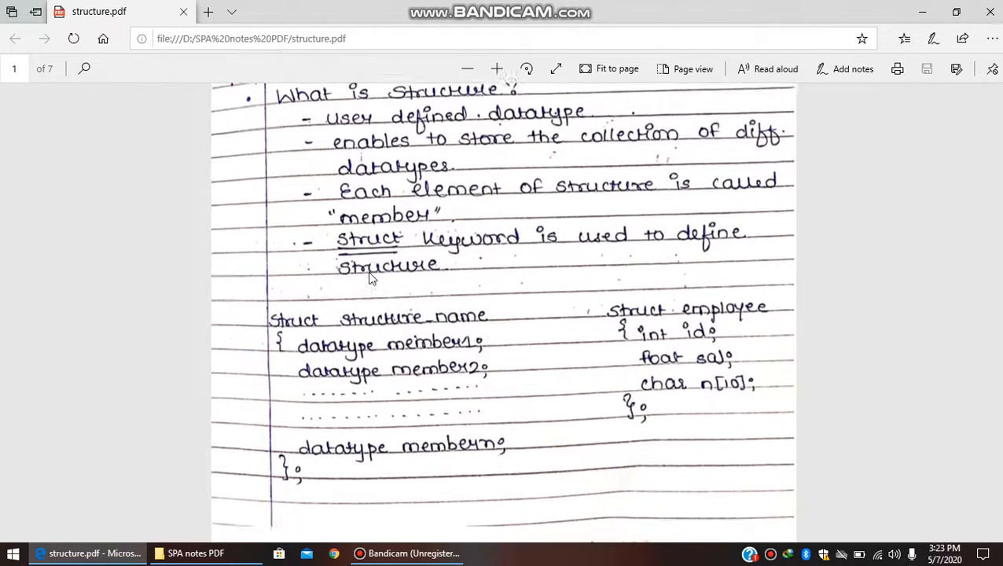
{"action": "scroll", "scroll_direction": "down", "scroll_amount": 3}
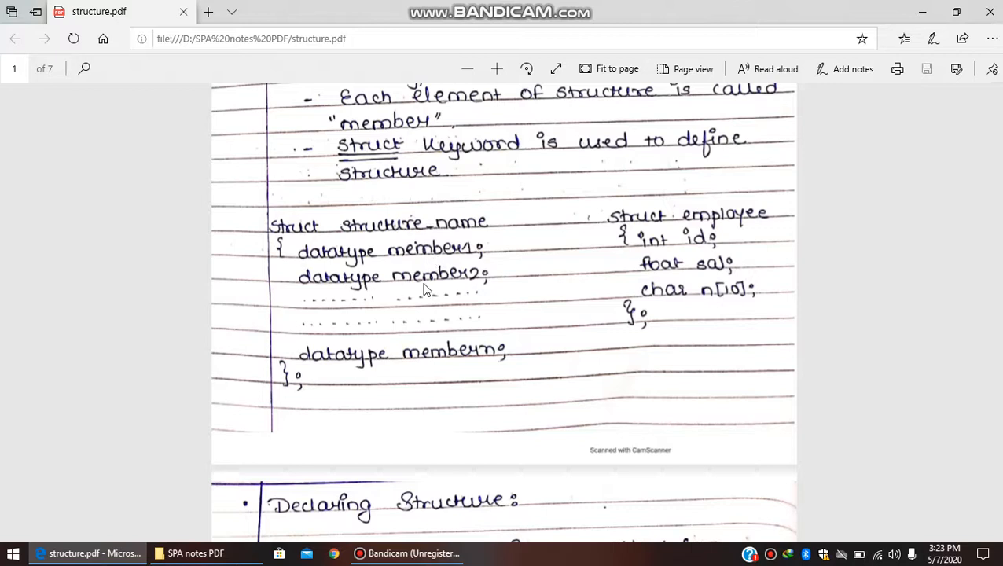
{"action": "mouse_move", "coordinate": [412, 352]}
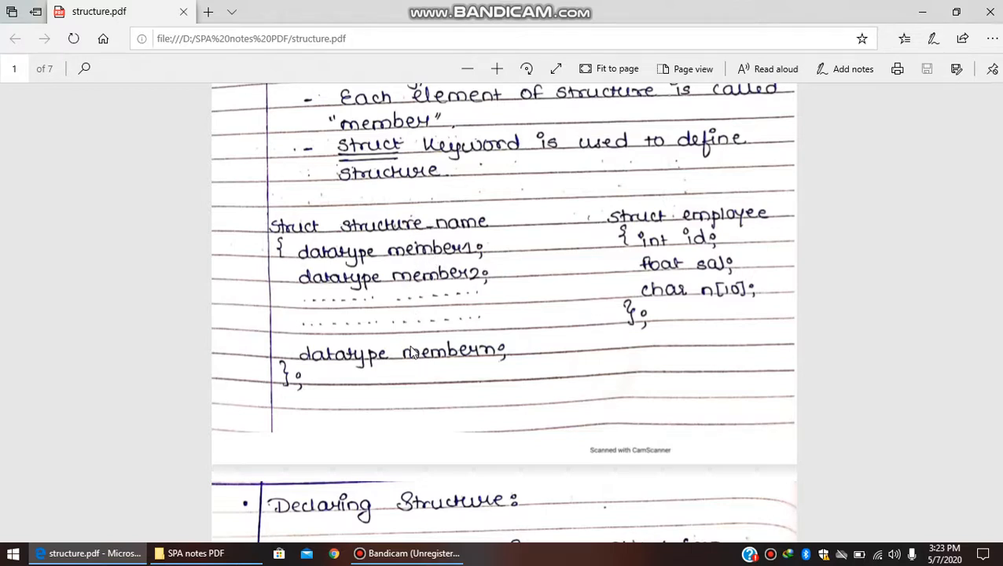
{"action": "mouse_move", "coordinate": [415, 258]}
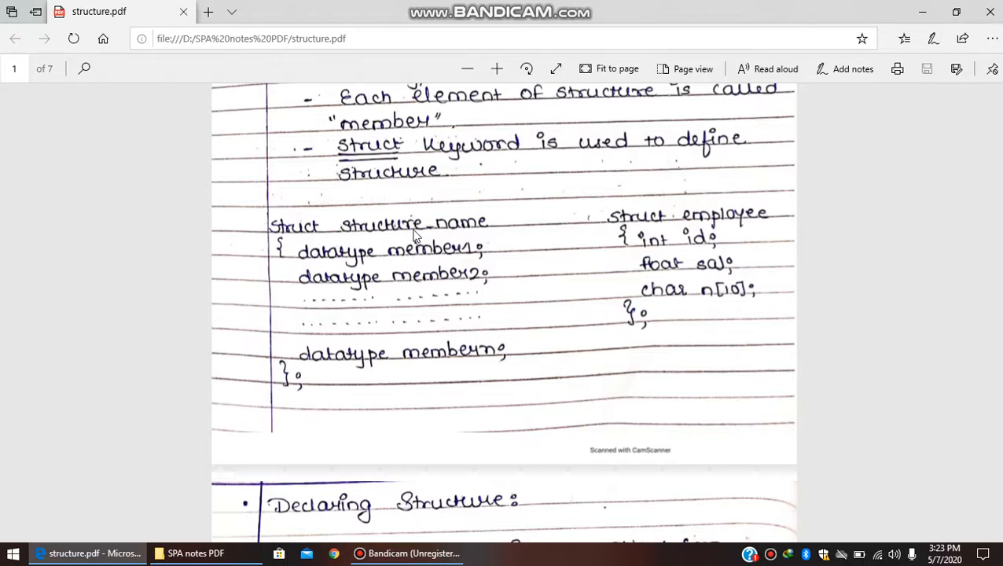
{"action": "mouse_move", "coordinate": [638, 243]}
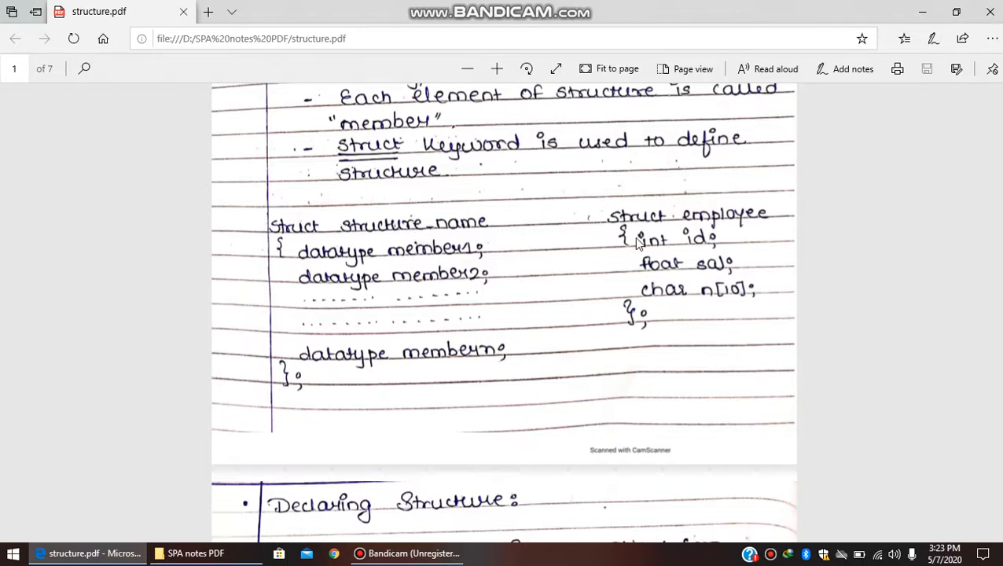
{"action": "mouse_move", "coordinate": [698, 223]}
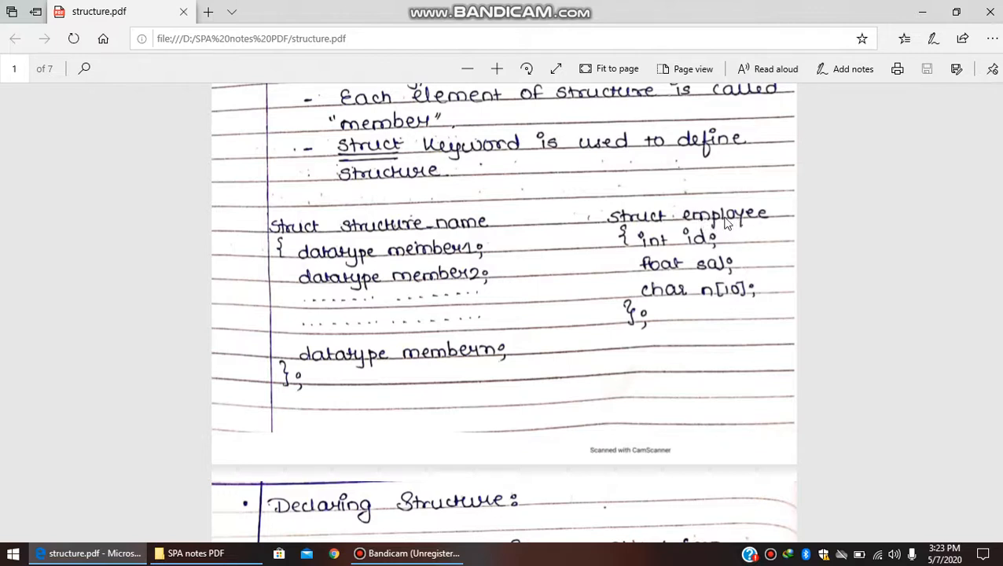
{"action": "mouse_move", "coordinate": [707, 299]}
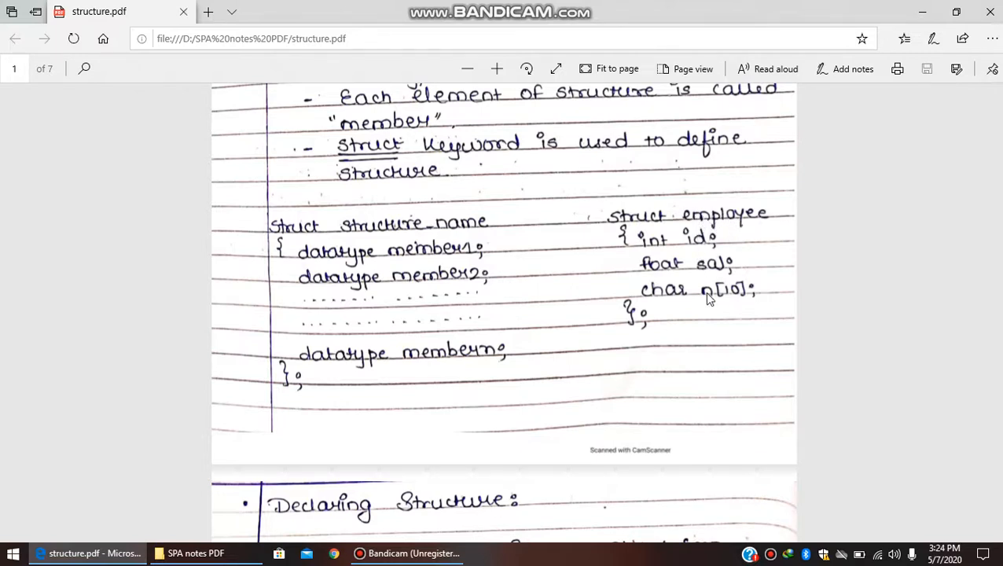
{"action": "mouse_move", "coordinate": [716, 302]}
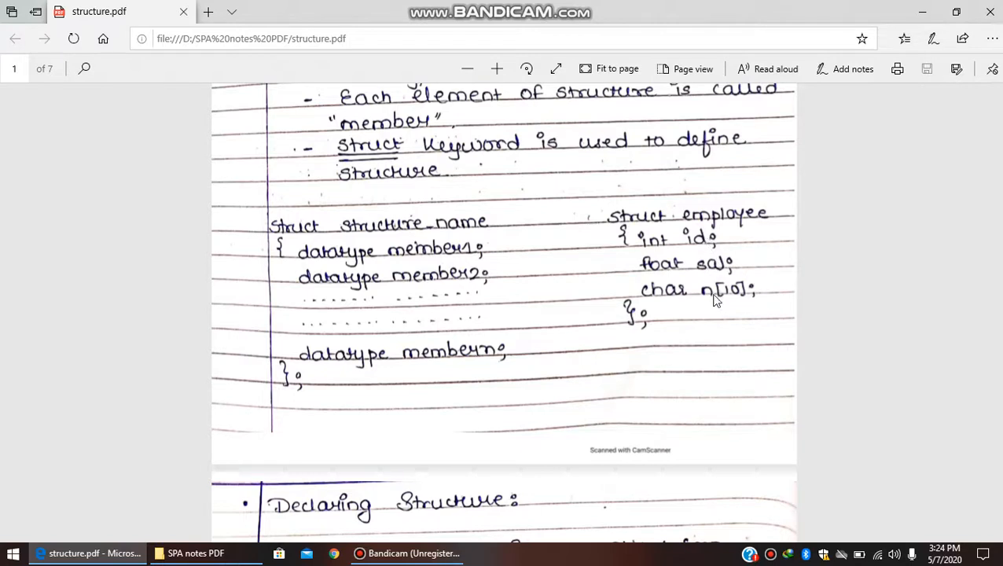
{"action": "mouse_move", "coordinate": [693, 250]}
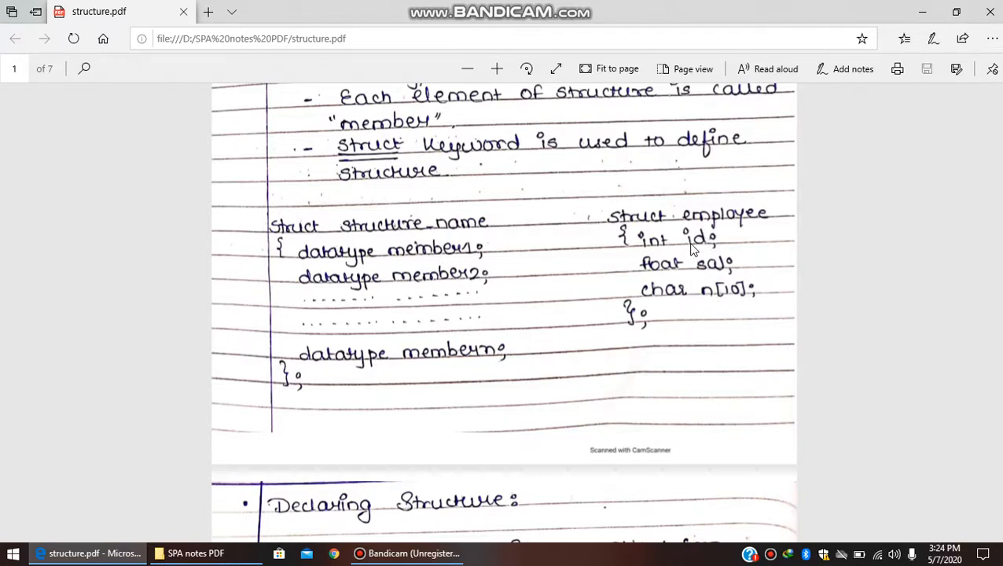
{"action": "mouse_move", "coordinate": [673, 271]}
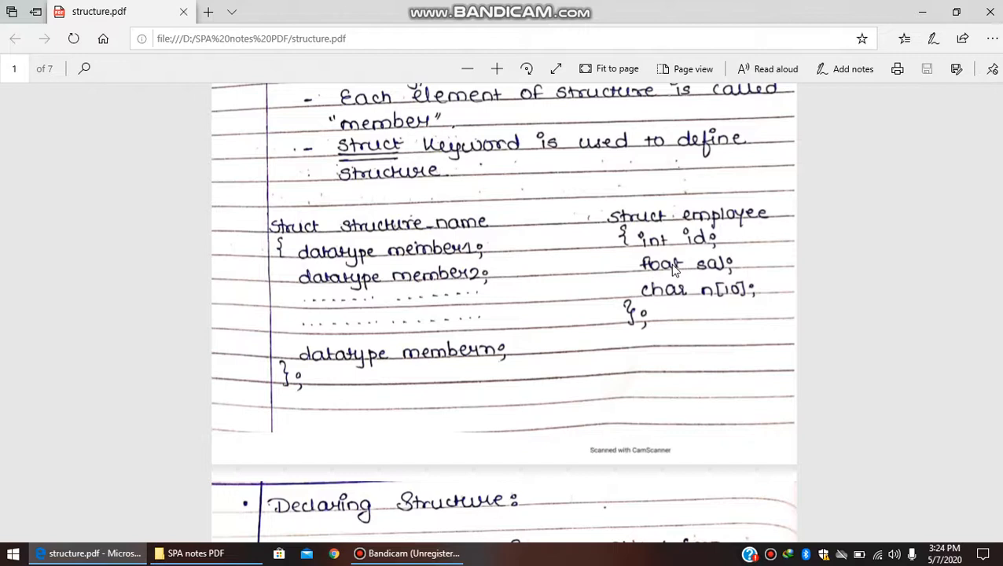
{"action": "mouse_move", "coordinate": [673, 297]}
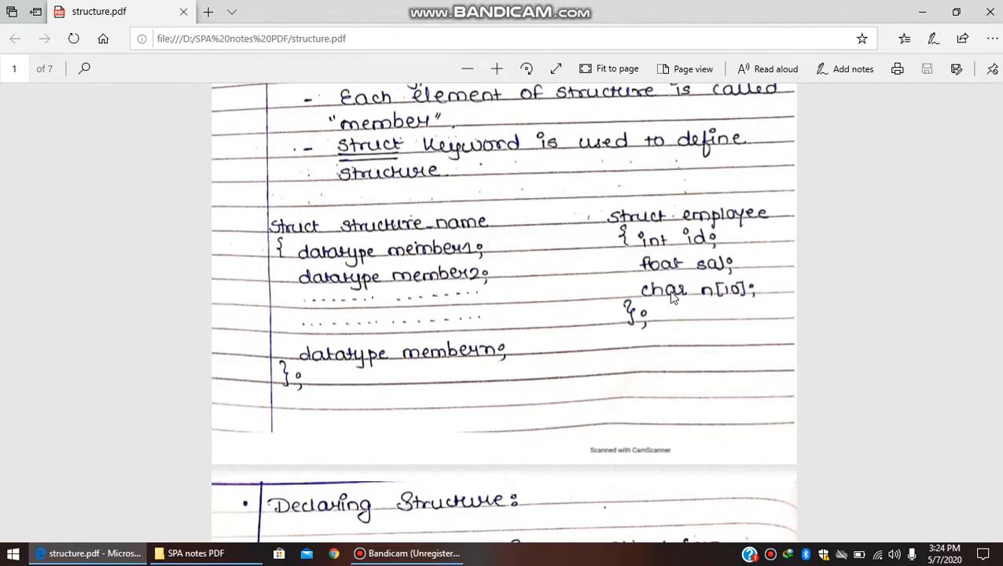
{"action": "mouse_move", "coordinate": [726, 223]}
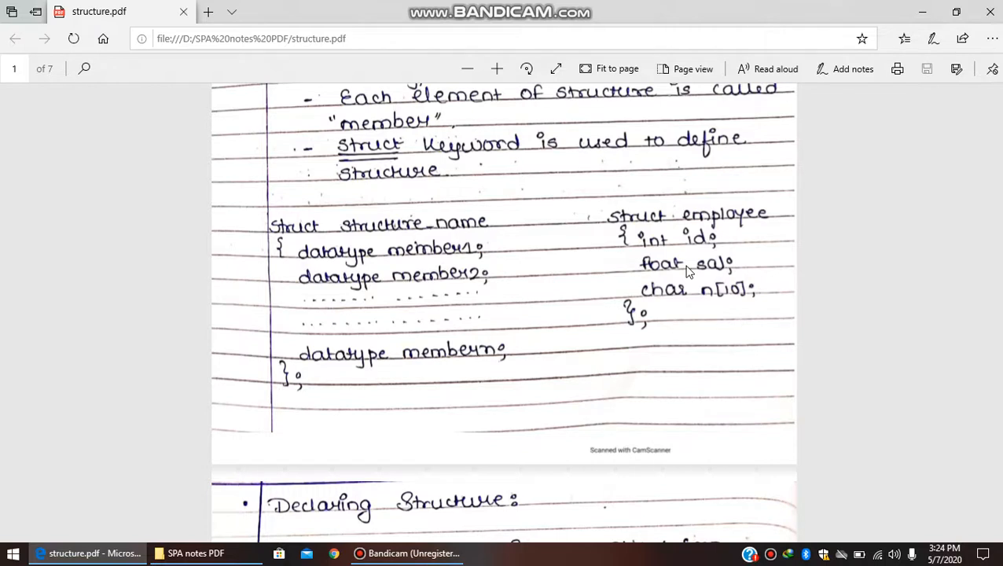
{"action": "mouse_move", "coordinate": [675, 276]}
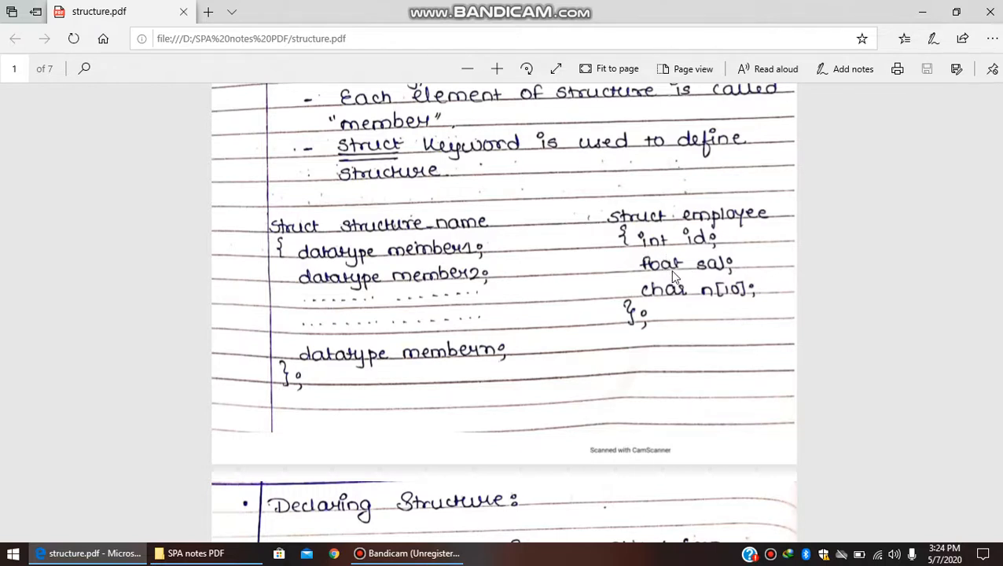
{"action": "mouse_move", "coordinate": [686, 248]}
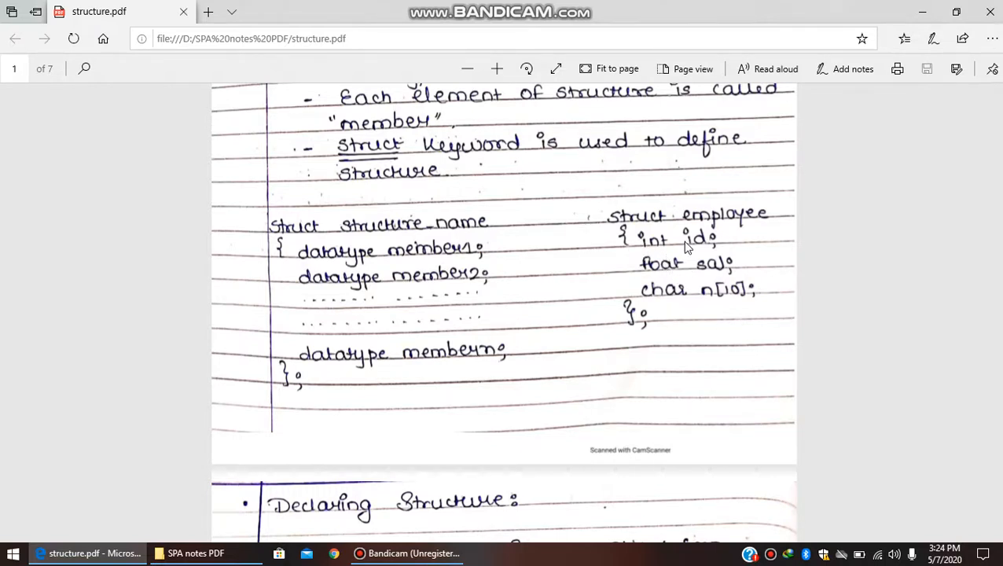
{"action": "mouse_move", "coordinate": [629, 275]}
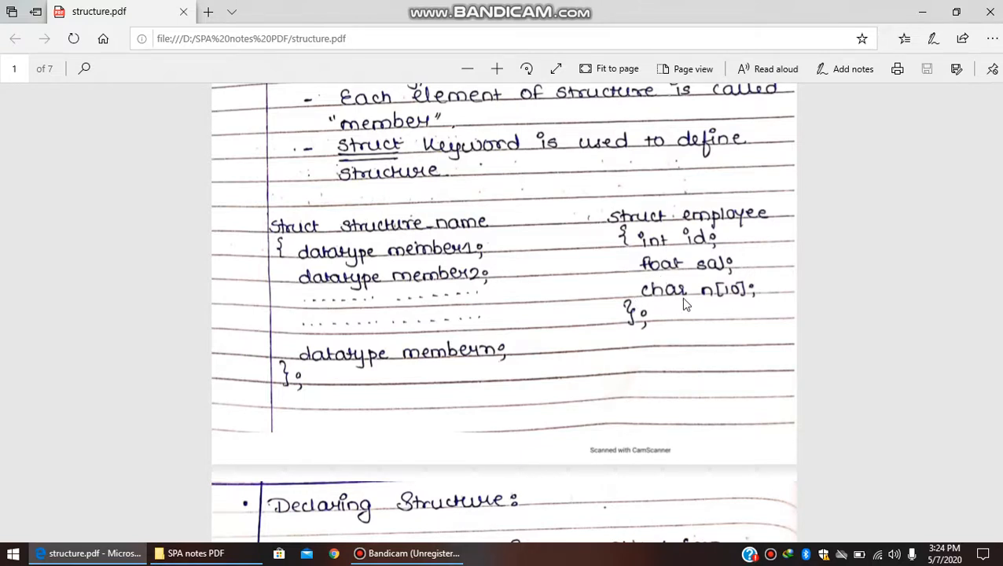
{"action": "mouse_move", "coordinate": [667, 236]}
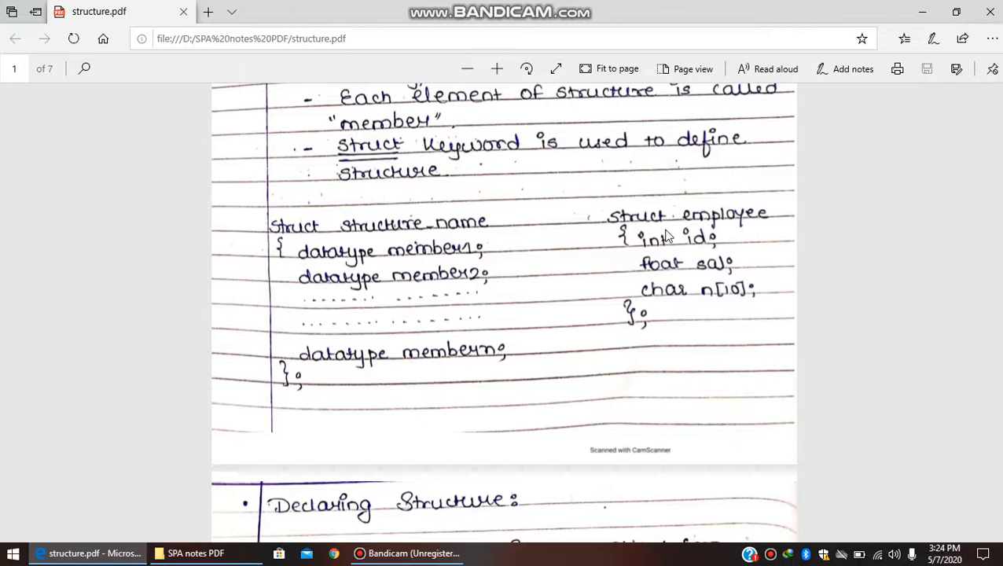
{"action": "mouse_move", "coordinate": [704, 233]}
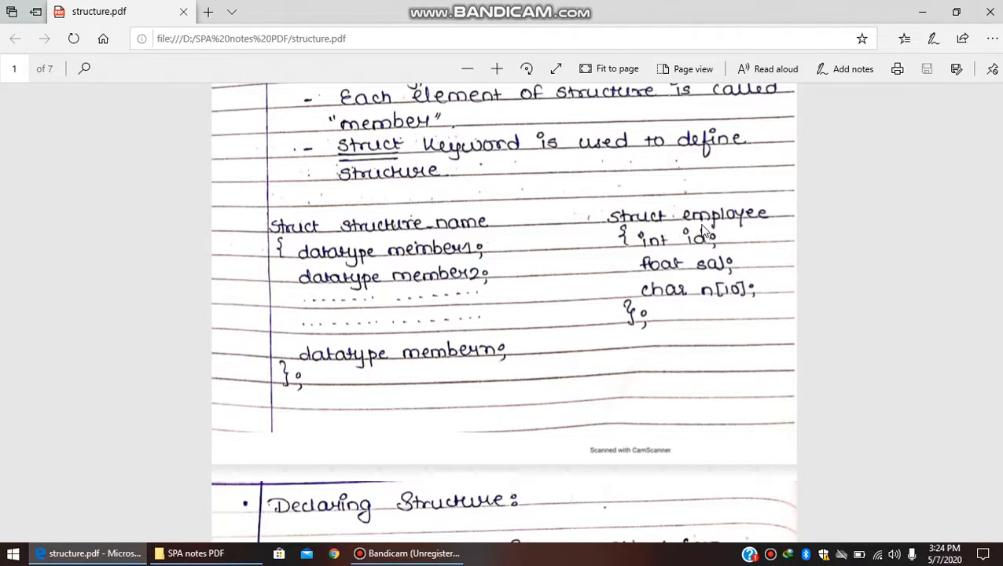
{"action": "mouse_move", "coordinate": [659, 242]}
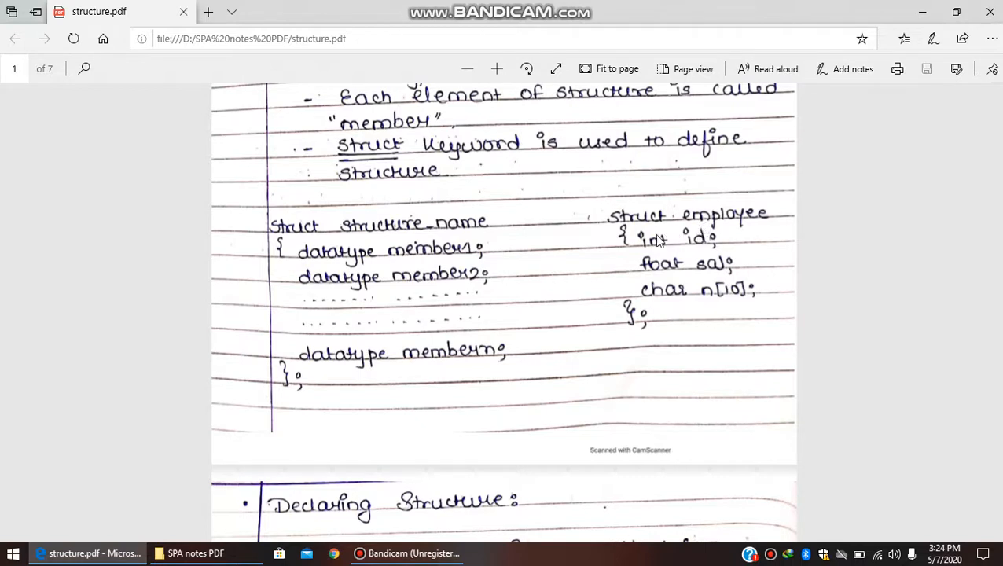
{"action": "mouse_move", "coordinate": [695, 267]}
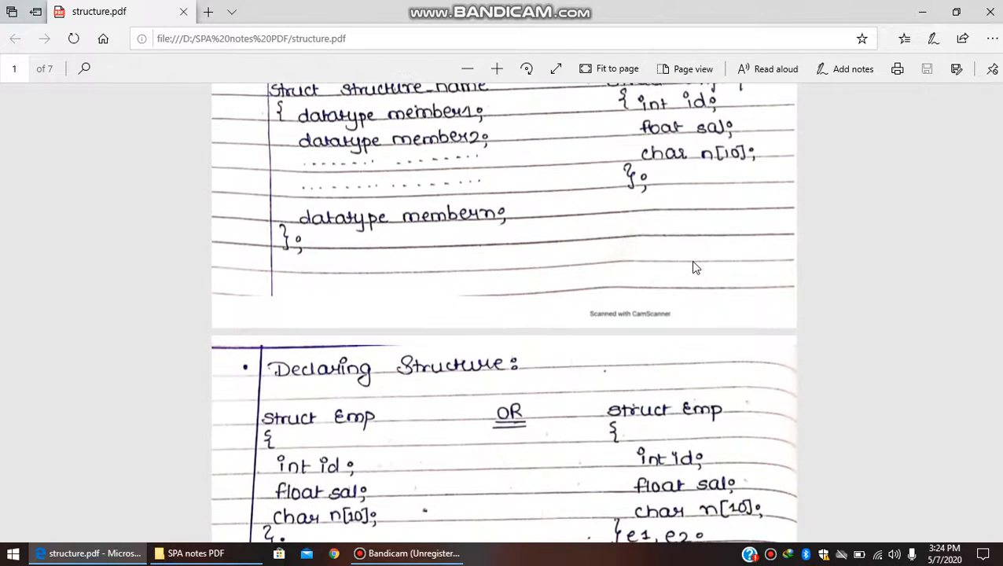
{"action": "scroll", "scroll_direction": "down", "scroll_amount": 3}
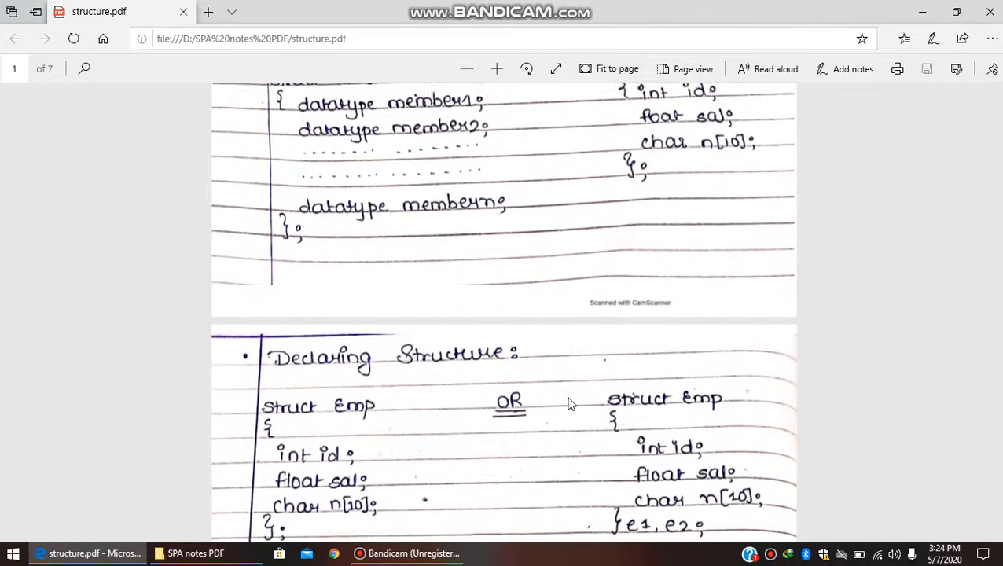
{"action": "scroll", "scroll_direction": "down", "scroll_amount": 3}
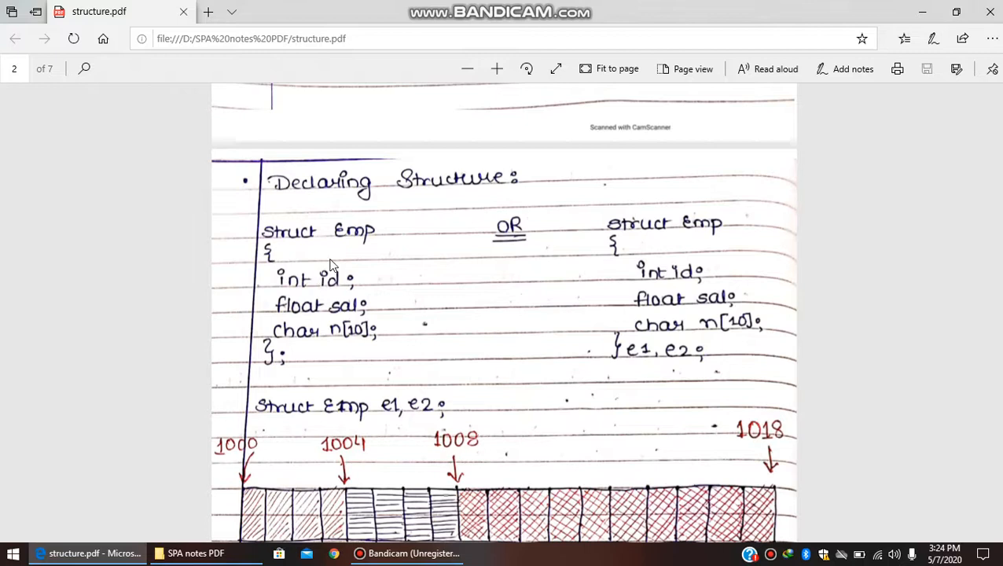
{"action": "mouse_move", "coordinate": [302, 362]}
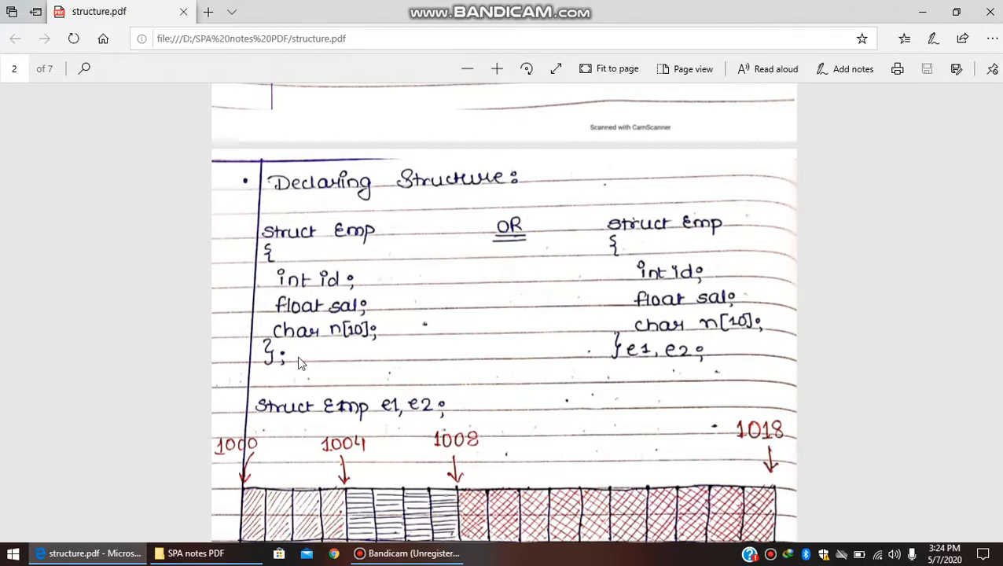
{"action": "mouse_move", "coordinate": [635, 300]}
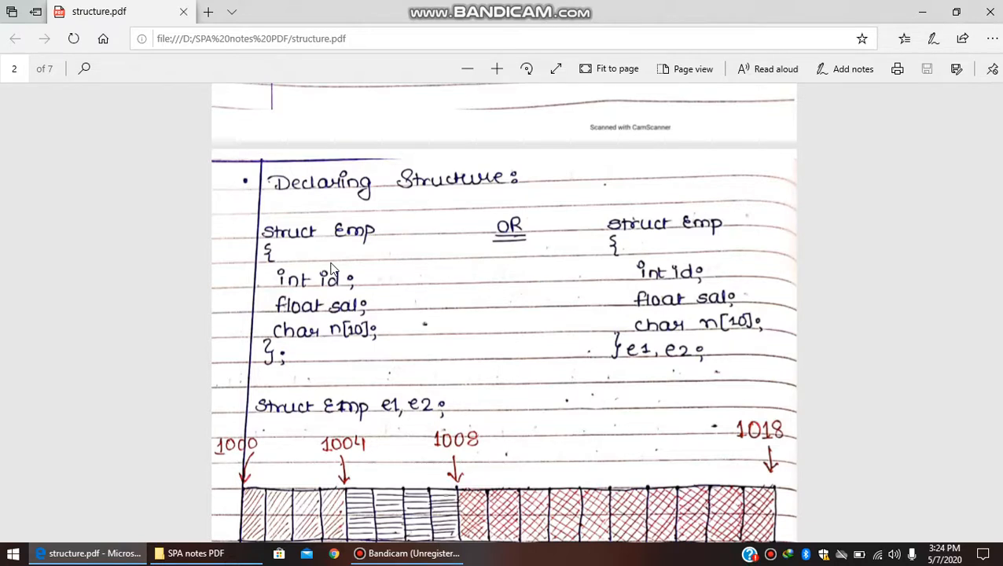
{"action": "mouse_move", "coordinate": [327, 286]}
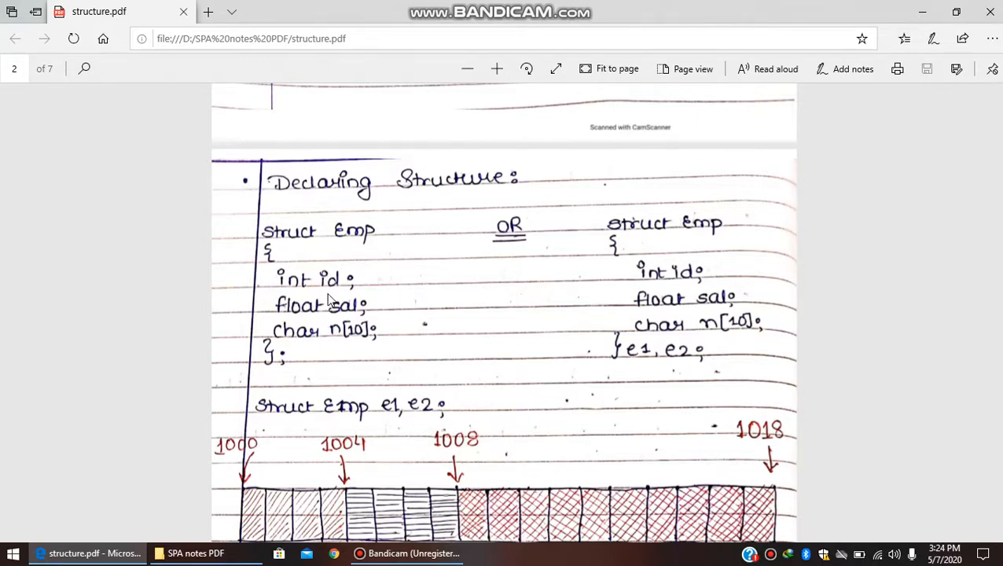
{"action": "mouse_move", "coordinate": [327, 315]}
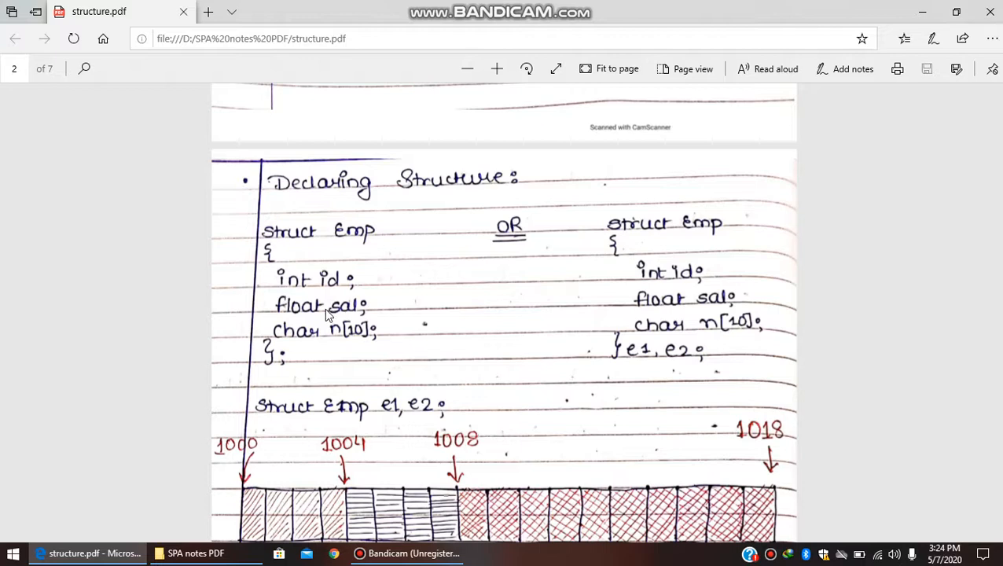
{"action": "mouse_move", "coordinate": [369, 423]}
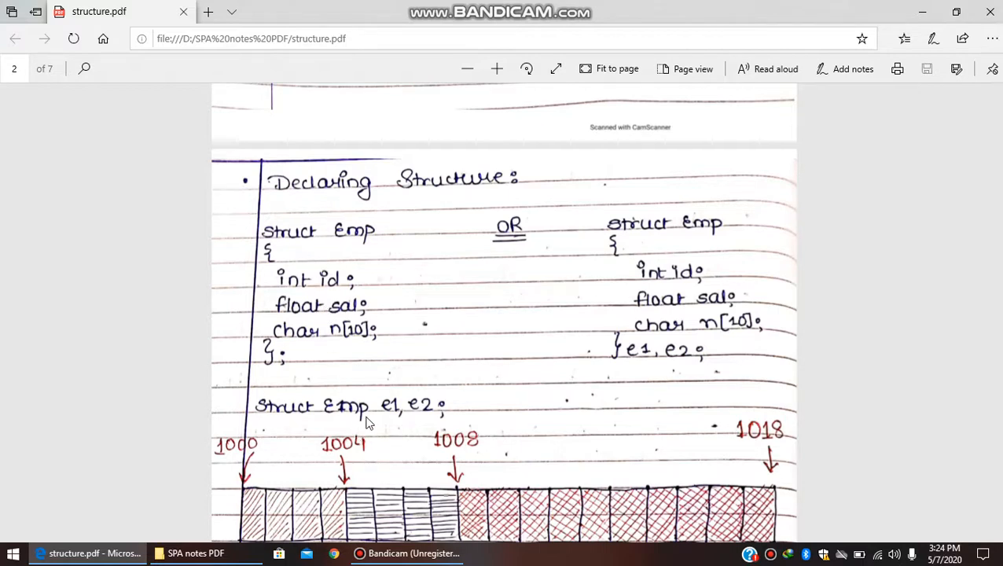
{"action": "mouse_move", "coordinate": [355, 417]}
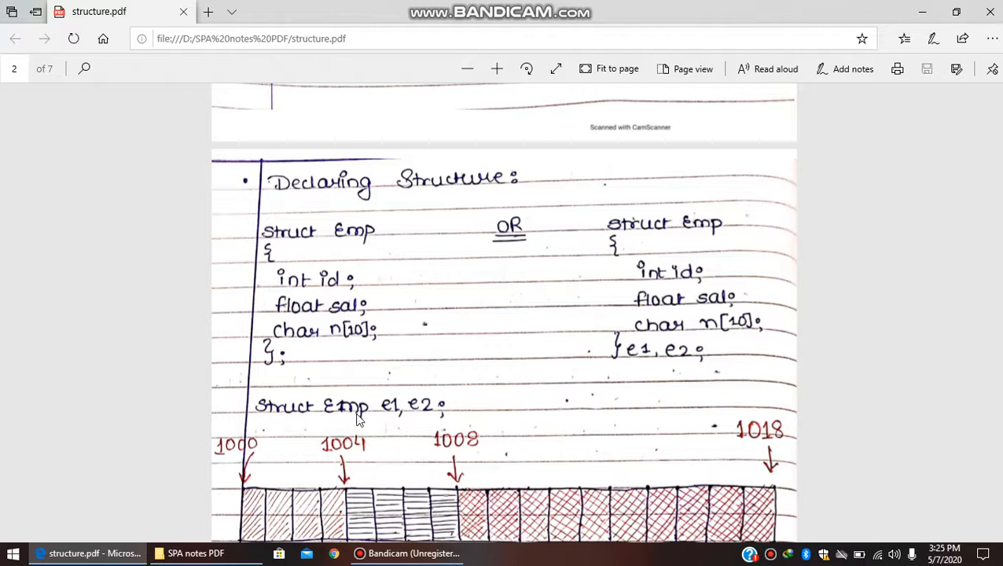
{"action": "mouse_move", "coordinate": [434, 412]}
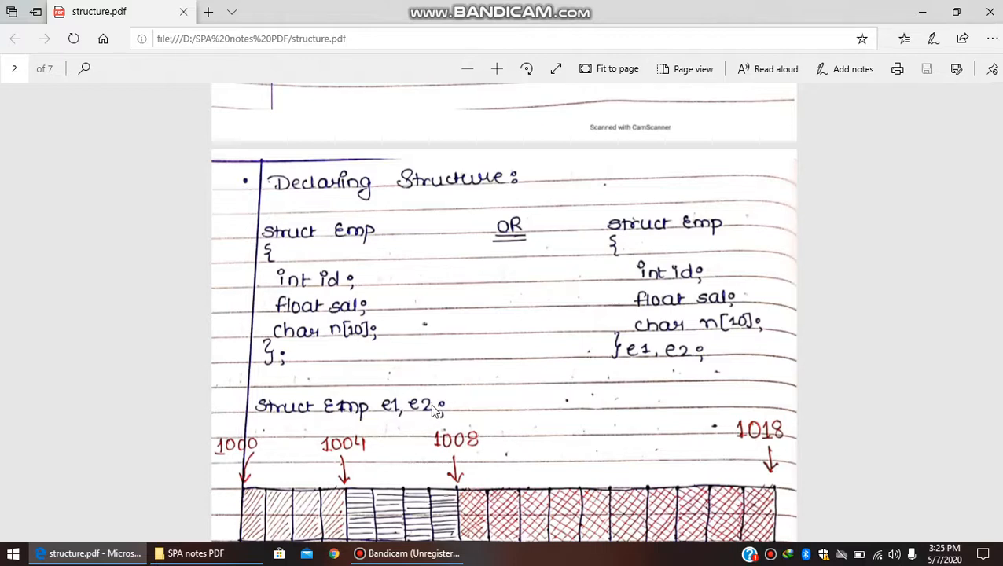
{"action": "mouse_move", "coordinate": [421, 411]}
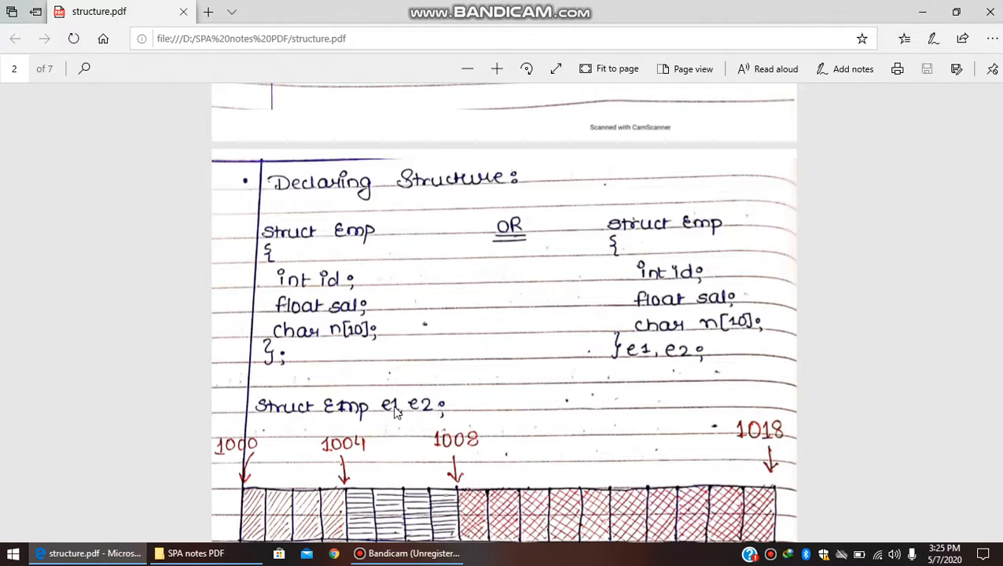
{"action": "mouse_move", "coordinate": [424, 409]}
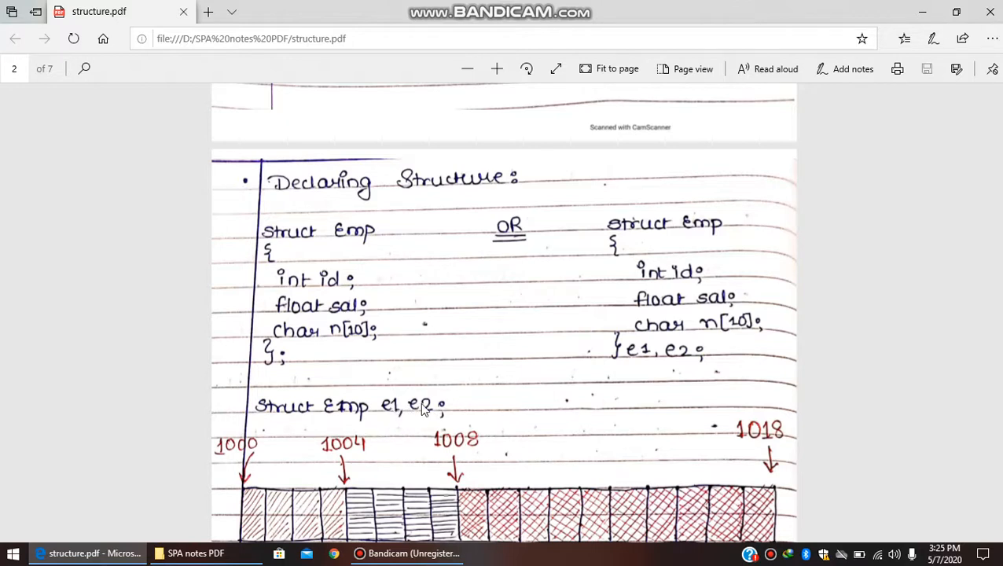
{"action": "mouse_move", "coordinate": [418, 412]}
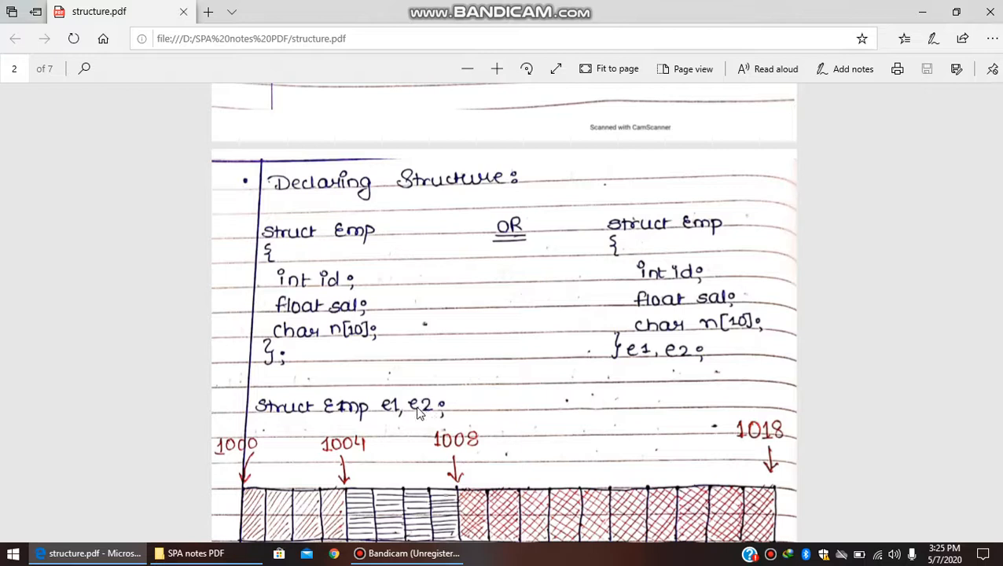
{"action": "mouse_move", "coordinate": [510, 415]}
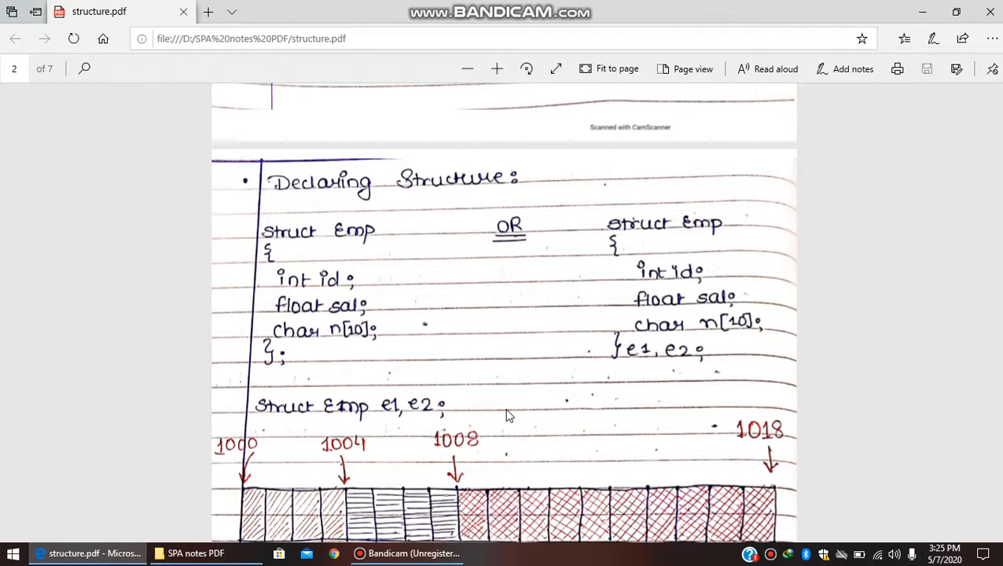
{"action": "mouse_move", "coordinate": [302, 308]}
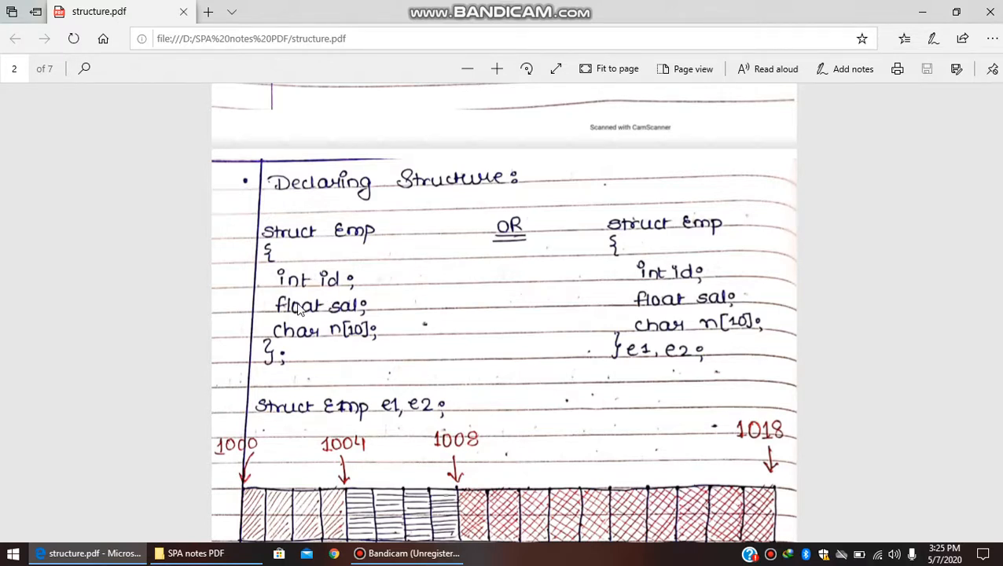
{"action": "mouse_move", "coordinate": [393, 418]}
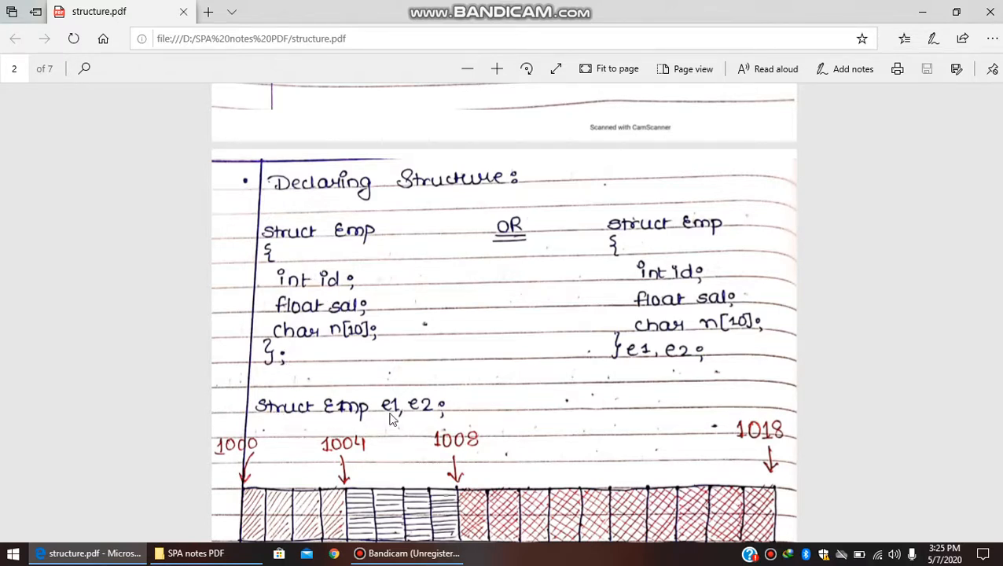
{"action": "mouse_move", "coordinate": [692, 259]}
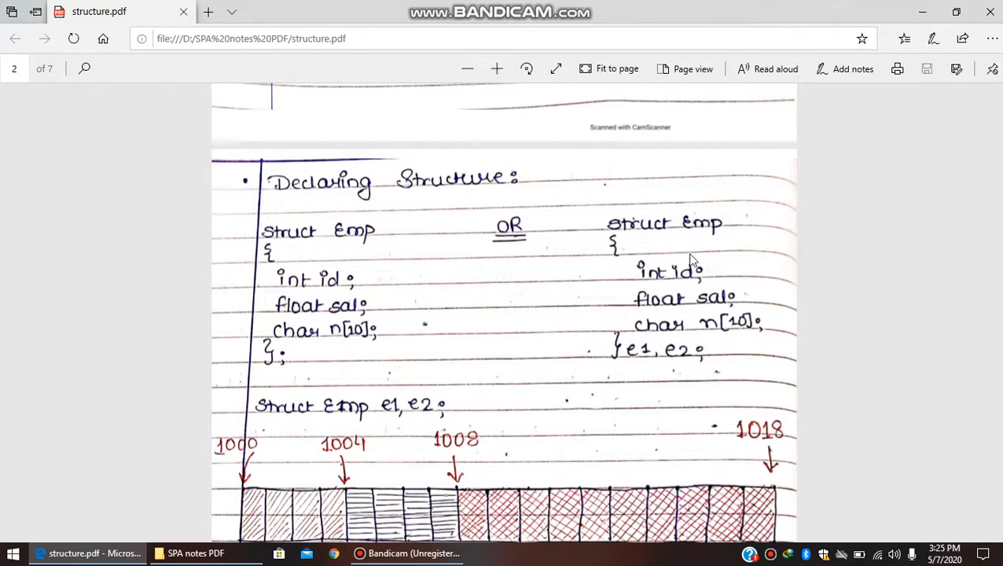
{"action": "mouse_move", "coordinate": [679, 239]}
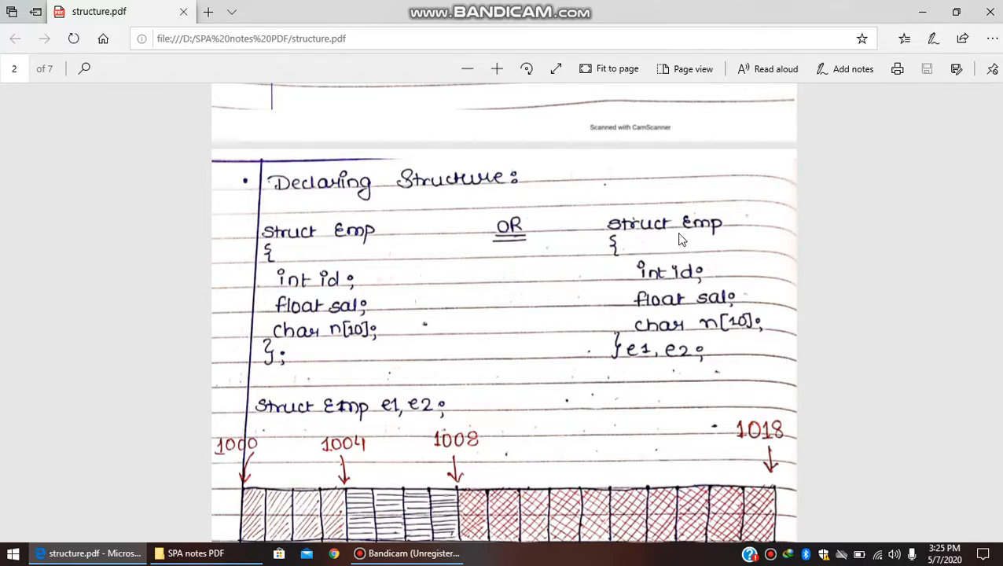
{"action": "mouse_move", "coordinate": [638, 356]}
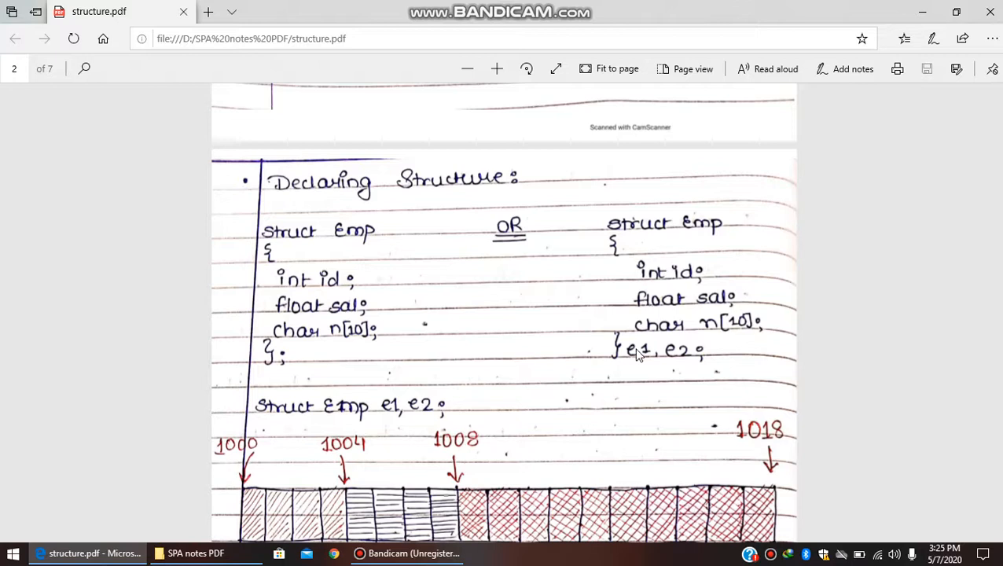
{"action": "mouse_move", "coordinate": [668, 356]}
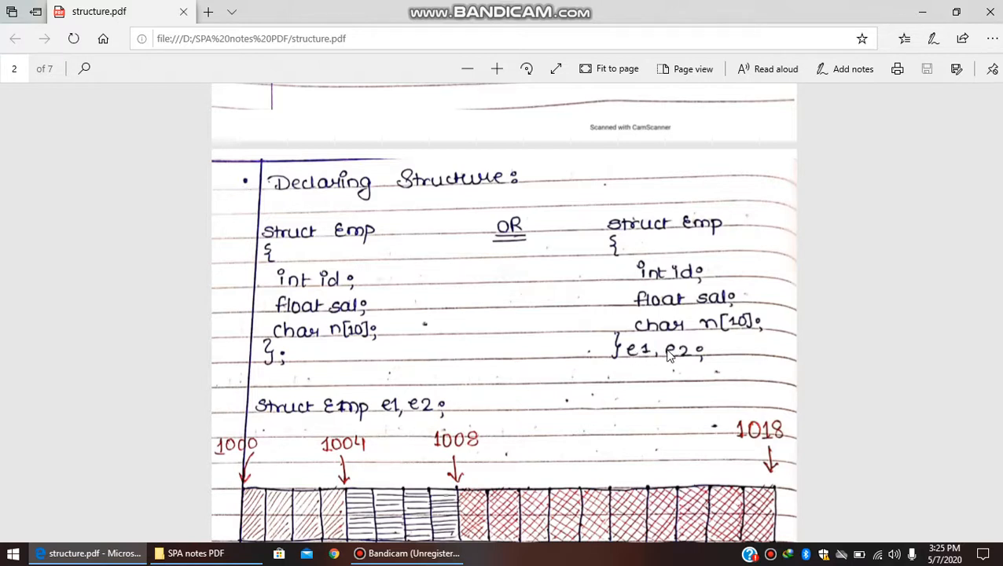
{"action": "mouse_move", "coordinate": [657, 198]}
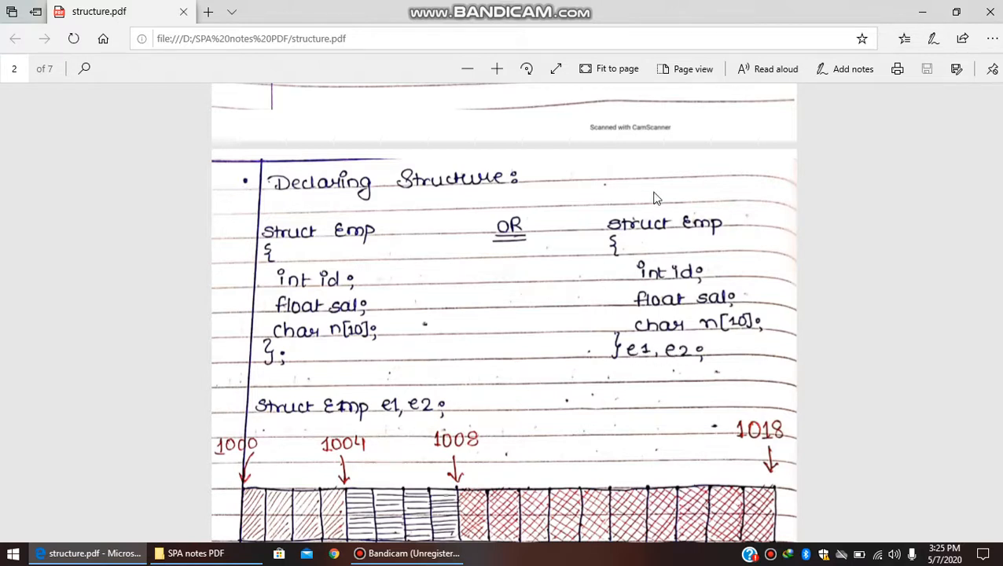
{"action": "mouse_move", "coordinate": [640, 315]}
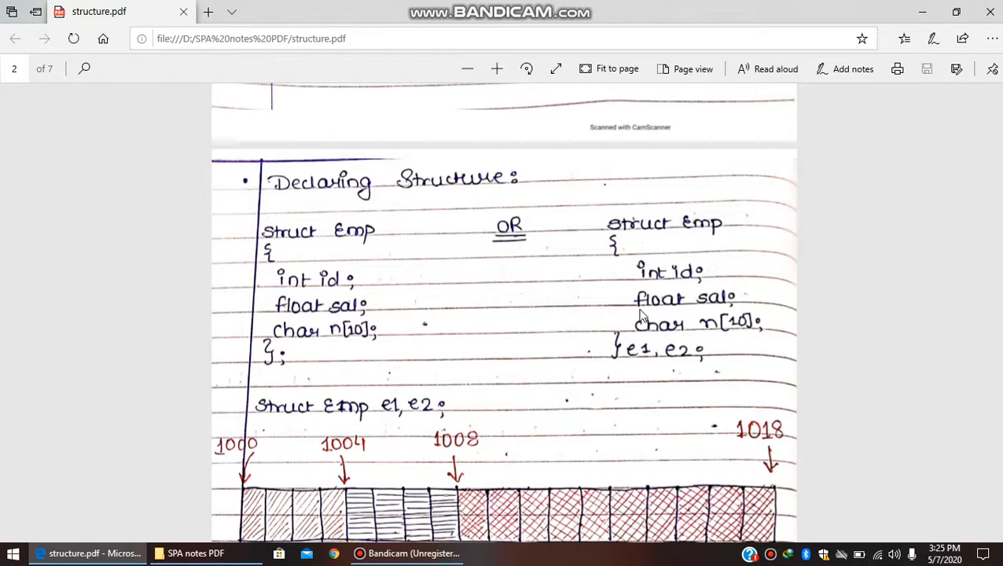
{"action": "scroll", "scroll_direction": "down", "scroll_amount": 3}
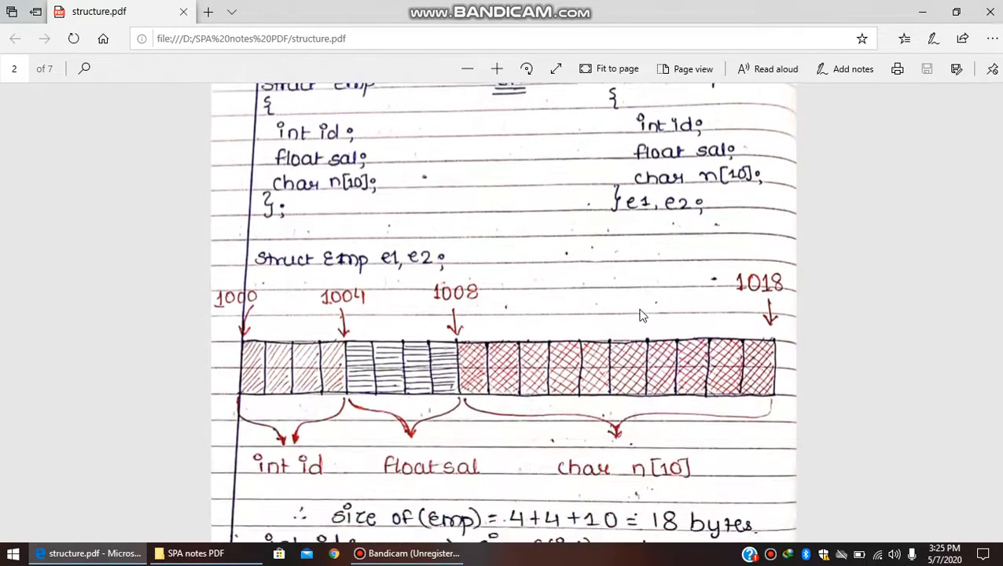
{"action": "scroll", "scroll_direction": "down", "scroll_amount": 3}
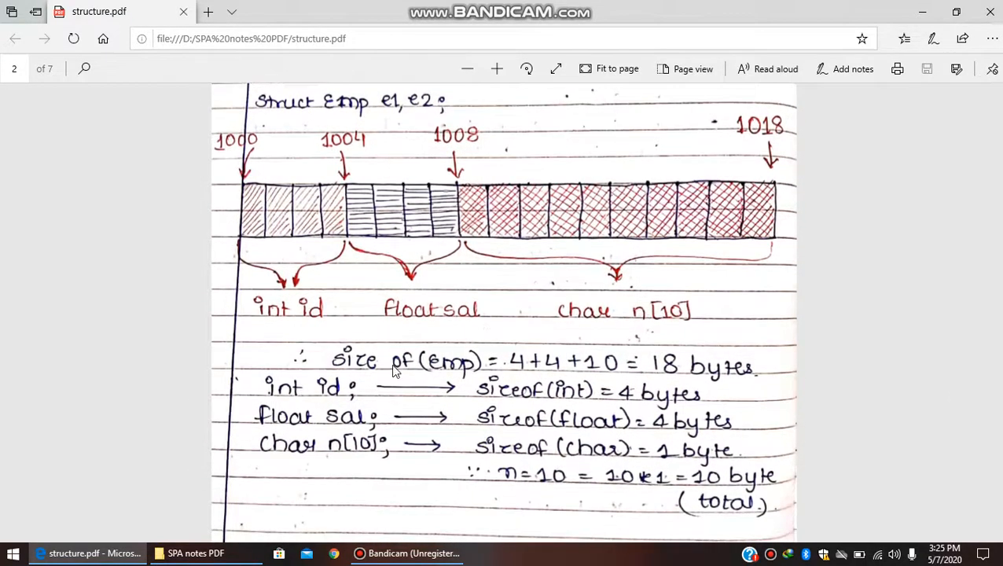
{"action": "mouse_move", "coordinate": [349, 462]}
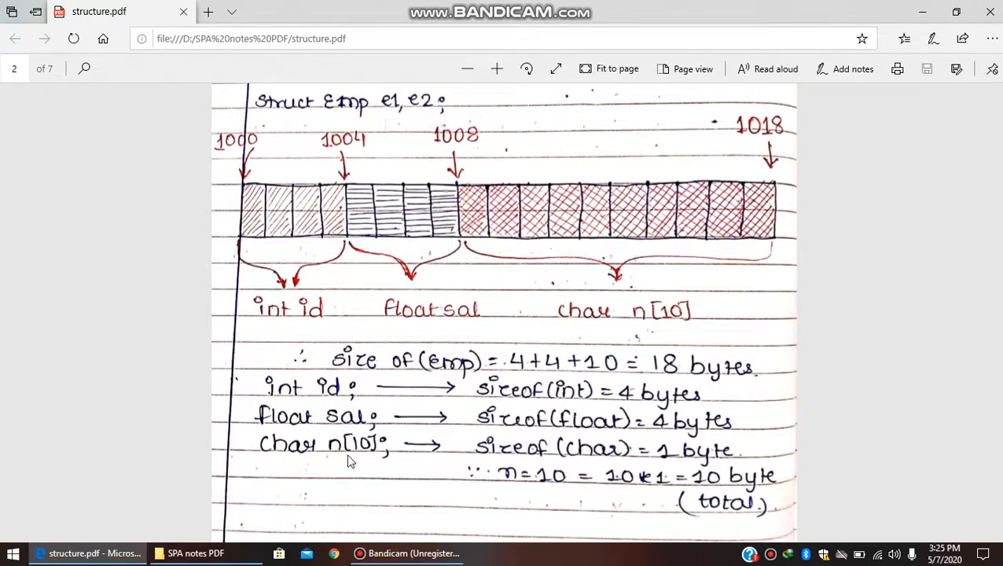
{"action": "mouse_move", "coordinate": [422, 369]}
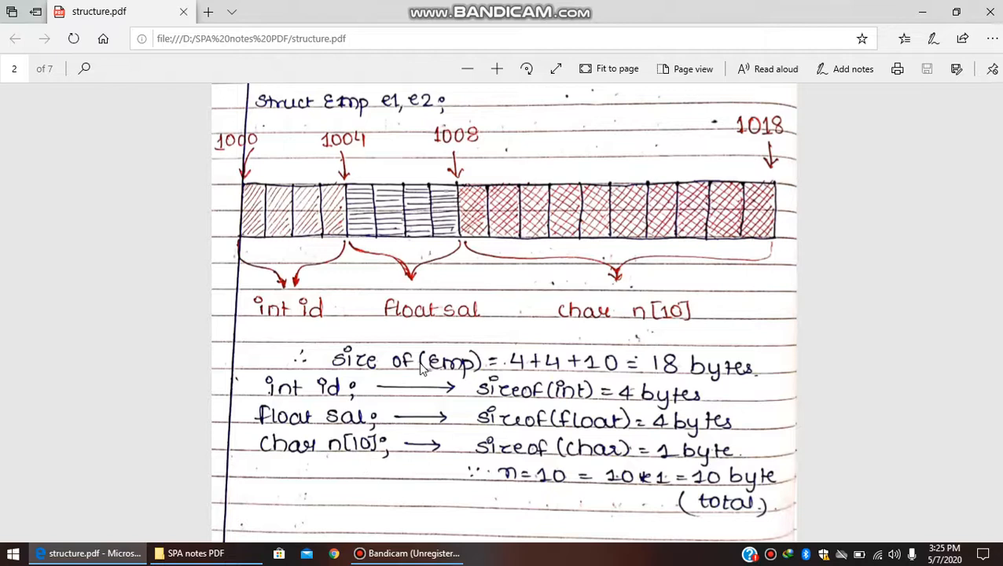
{"action": "mouse_move", "coordinate": [692, 385]}
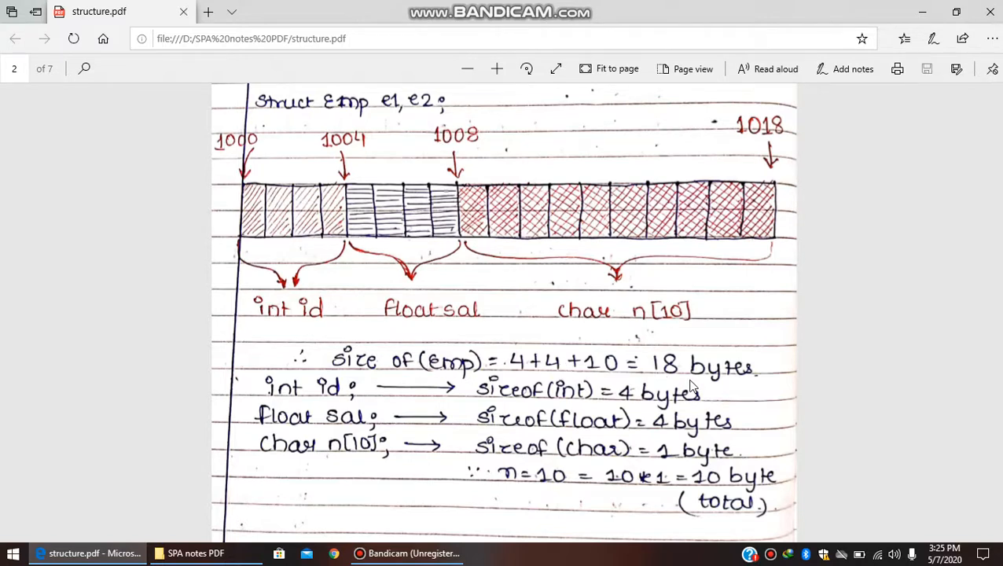
{"action": "mouse_move", "coordinate": [352, 396]}
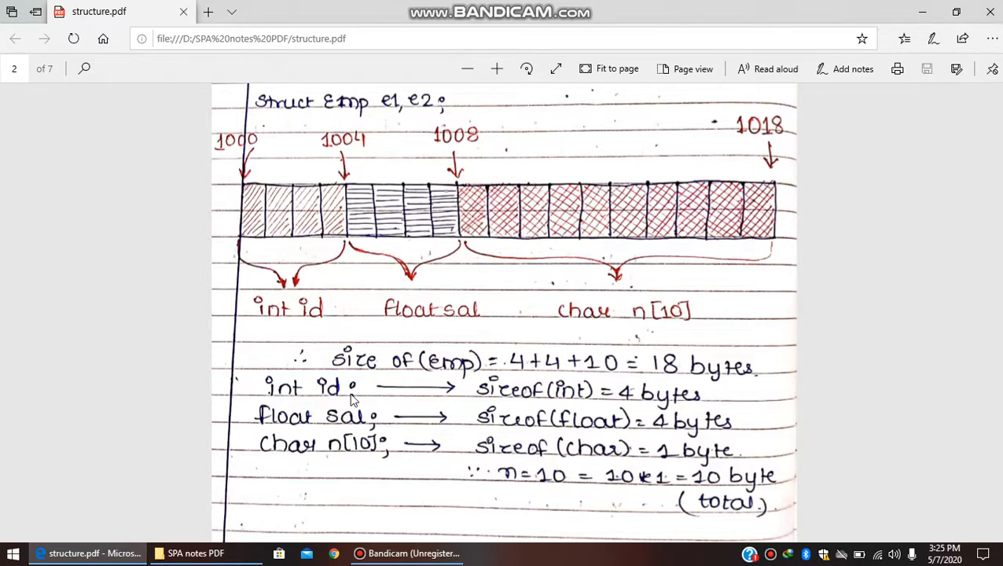
{"action": "mouse_move", "coordinate": [297, 397]}
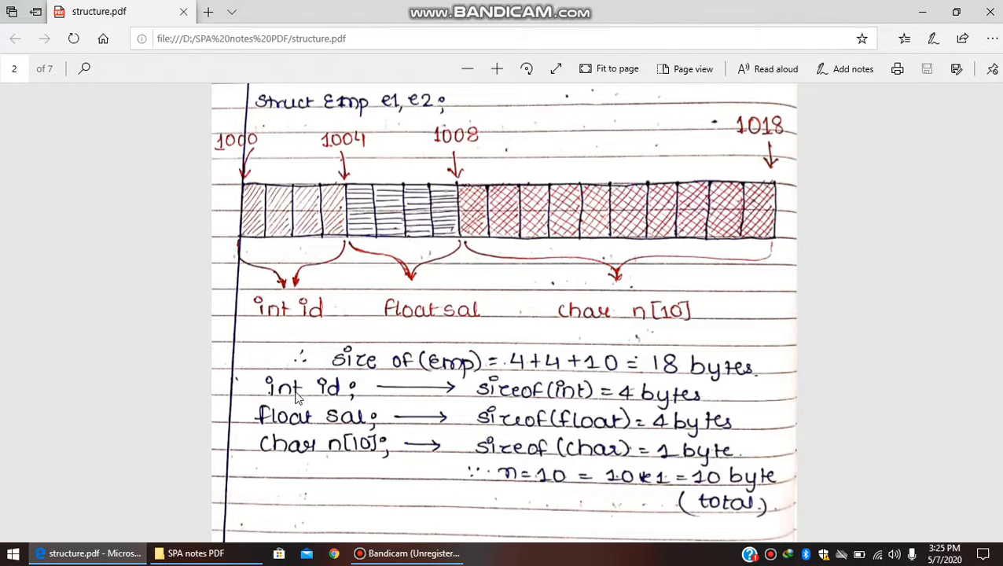
{"action": "mouse_move", "coordinate": [517, 364]}
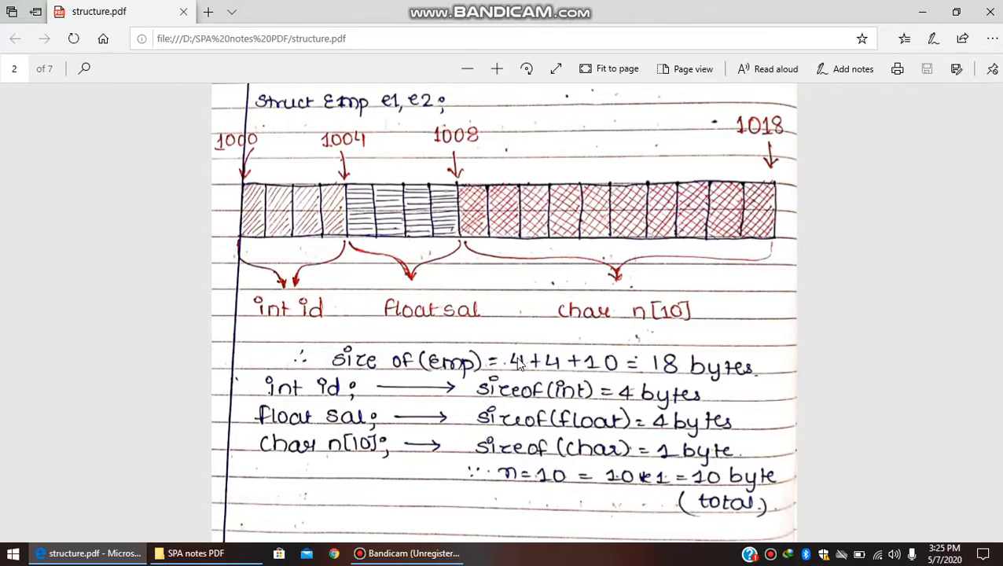
{"action": "mouse_move", "coordinate": [270, 242]}
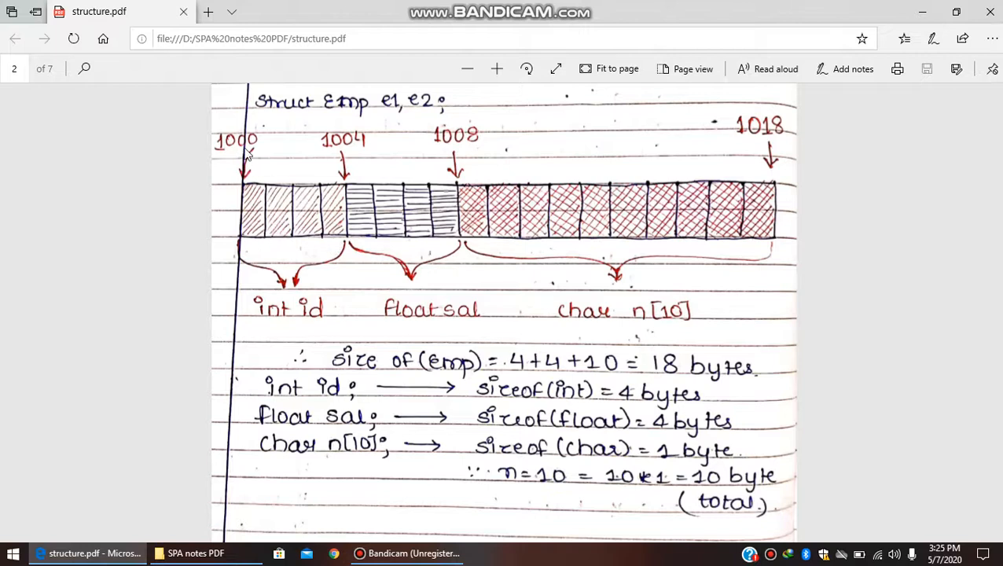
{"action": "mouse_move", "coordinate": [305, 225]}
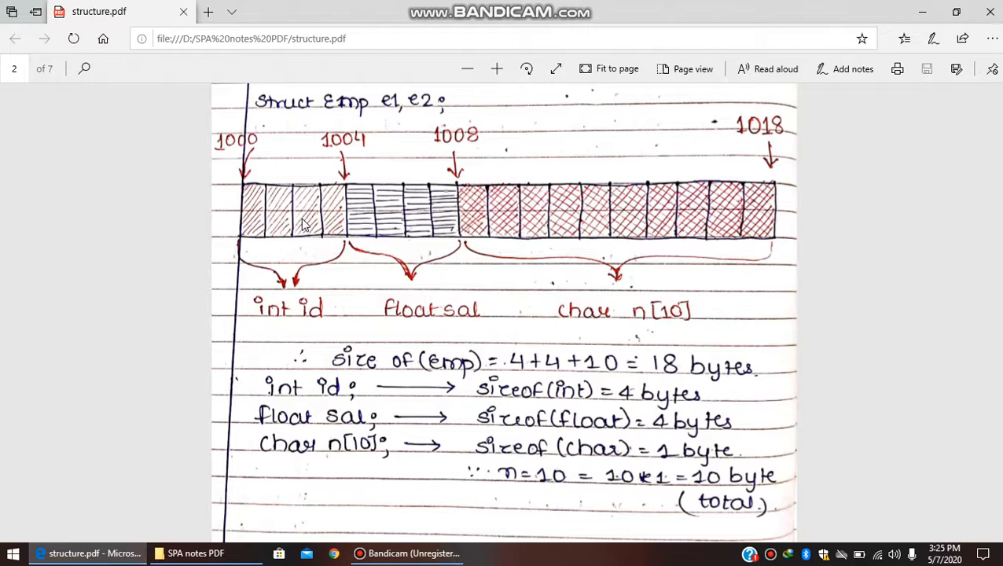
{"action": "mouse_move", "coordinate": [298, 292]}
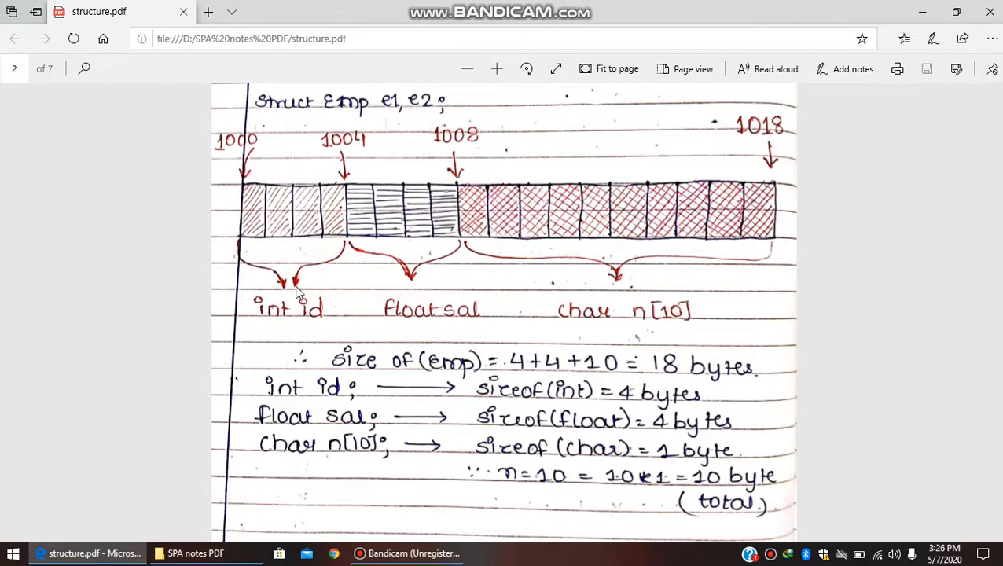
{"action": "mouse_move", "coordinate": [283, 428]}
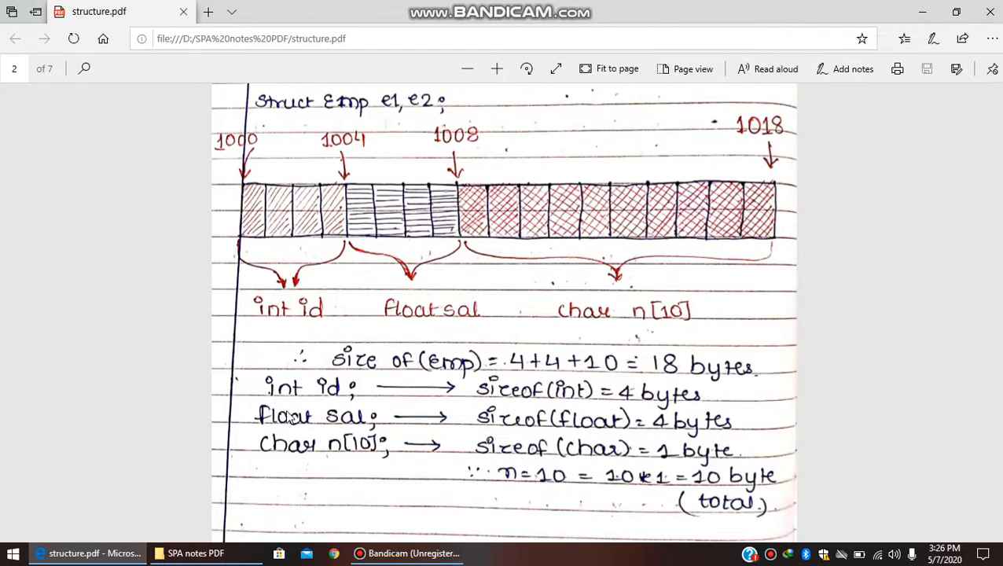
{"action": "mouse_move", "coordinate": [353, 214]}
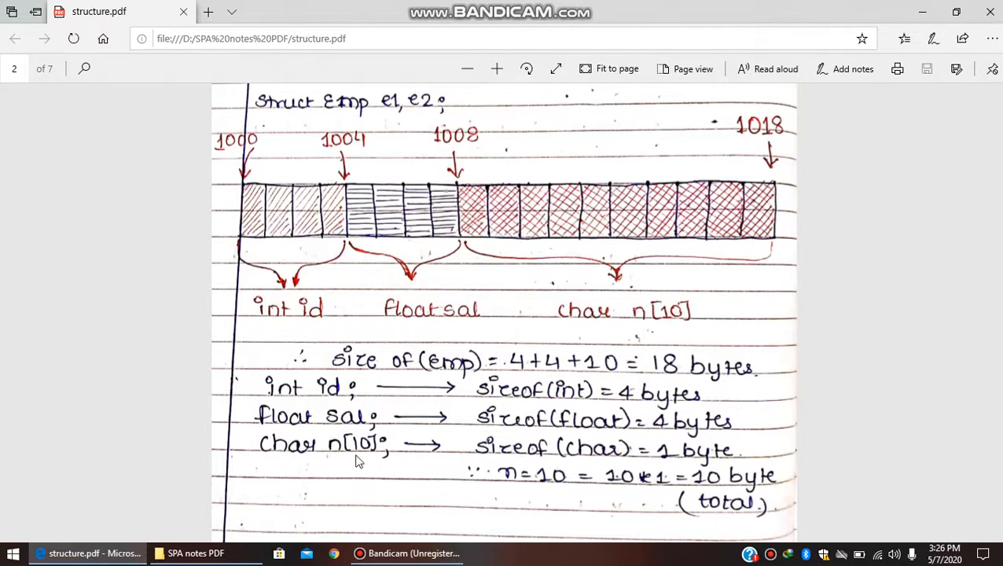
{"action": "mouse_move", "coordinate": [510, 255]}
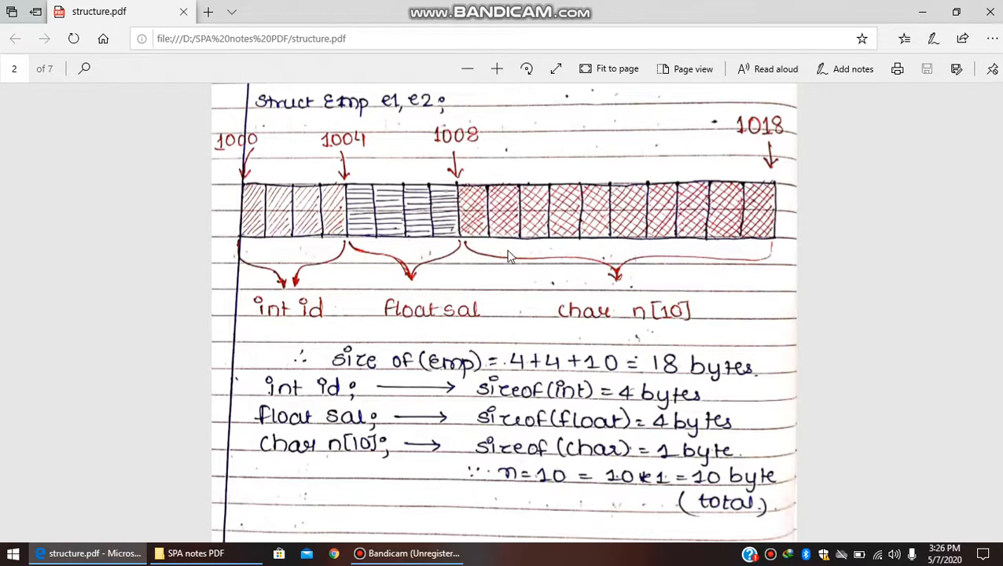
{"action": "mouse_move", "coordinate": [660, 317]}
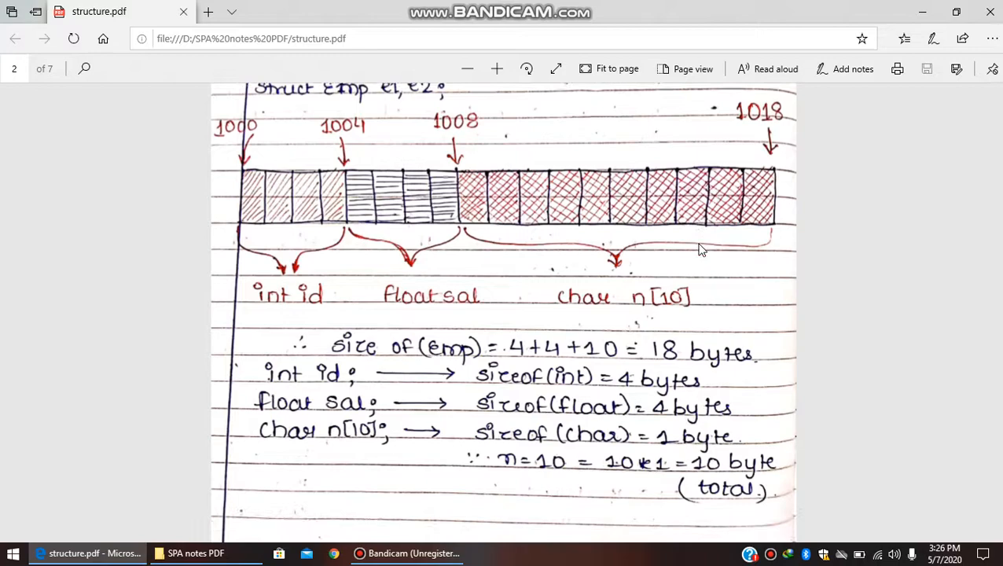
{"action": "scroll", "scroll_direction": "down", "scroll_amount": 3}
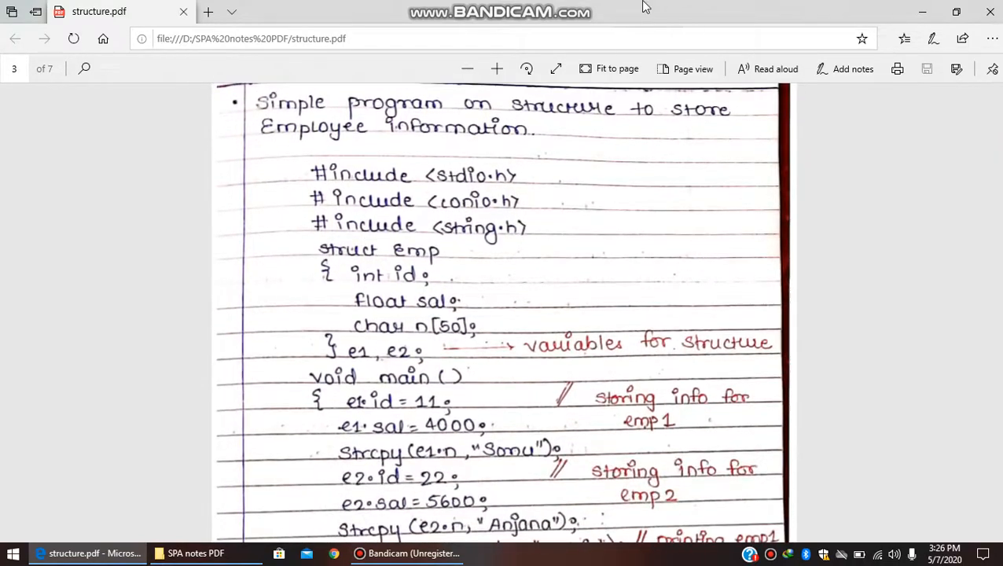
{"action": "mouse_move", "coordinate": [571, 194]}
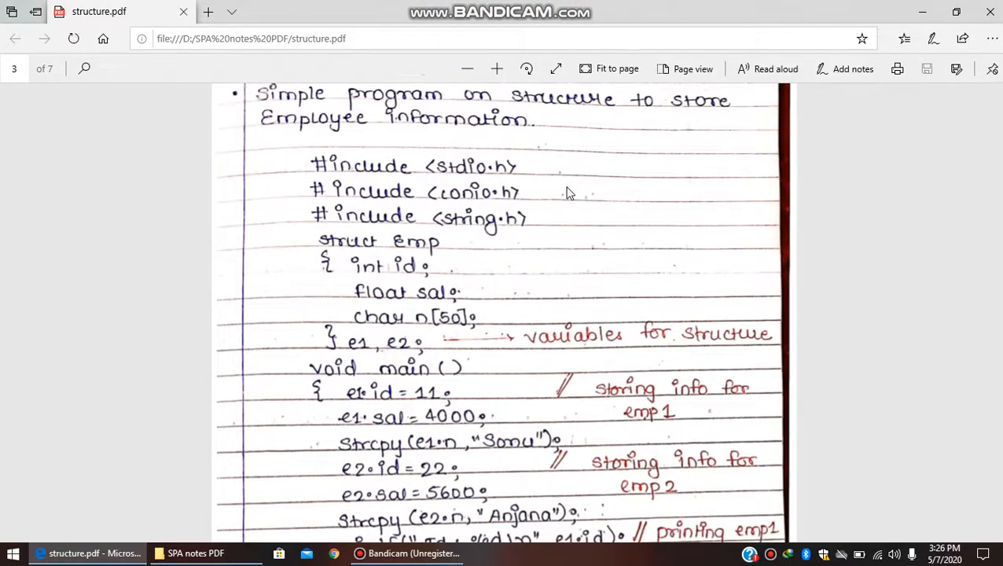
{"action": "mouse_move", "coordinate": [446, 140]}
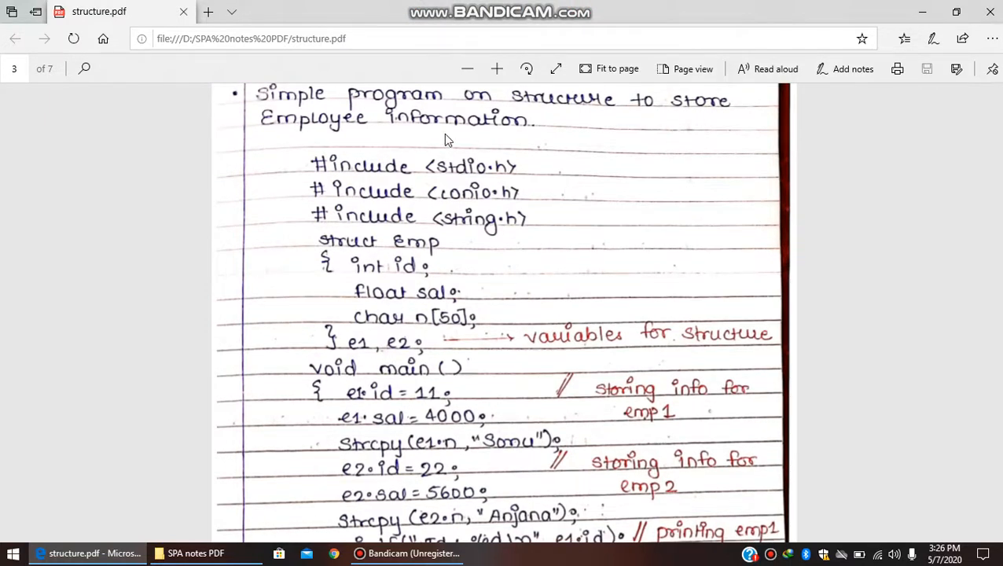
{"action": "scroll", "scroll_direction": "down", "scroll_amount": 3}
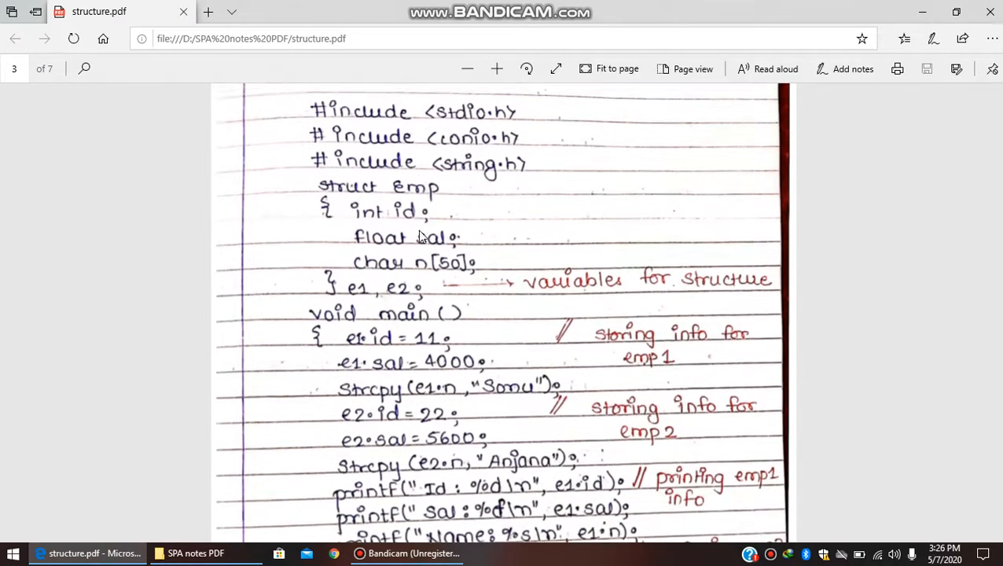
{"action": "scroll", "scroll_direction": "down", "scroll_amount": 3}
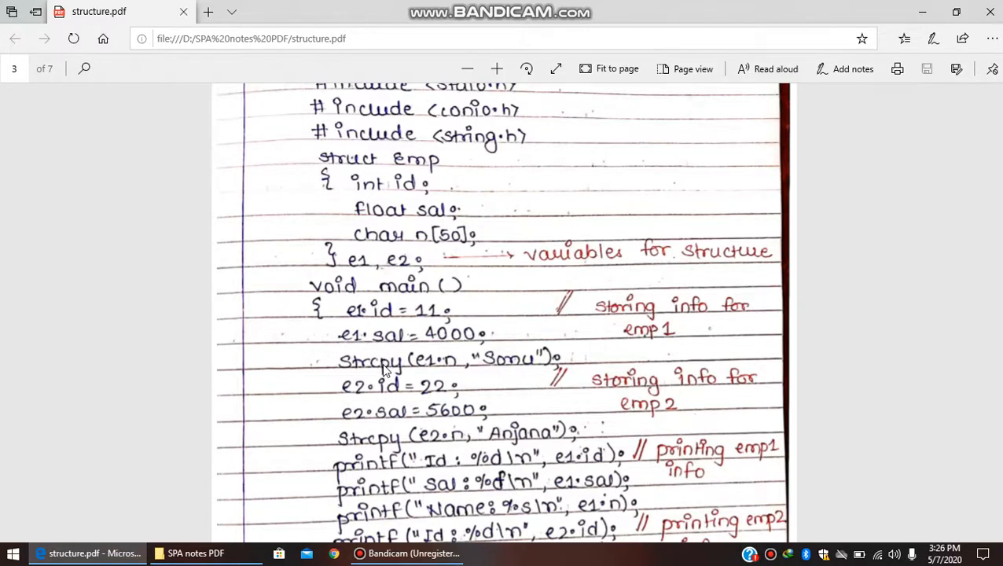
{"action": "mouse_move", "coordinate": [469, 138]}
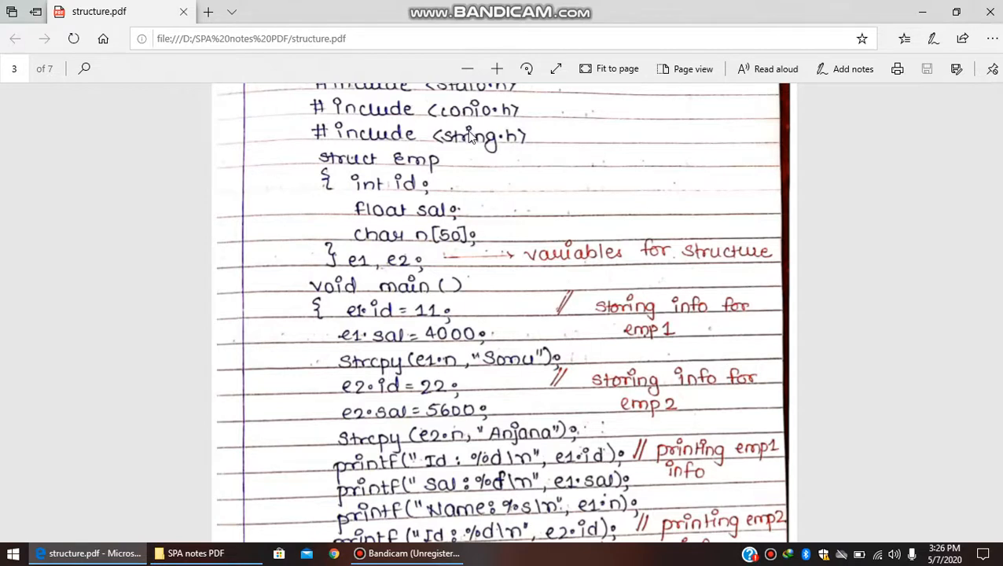
{"action": "mouse_move", "coordinate": [378, 139]}
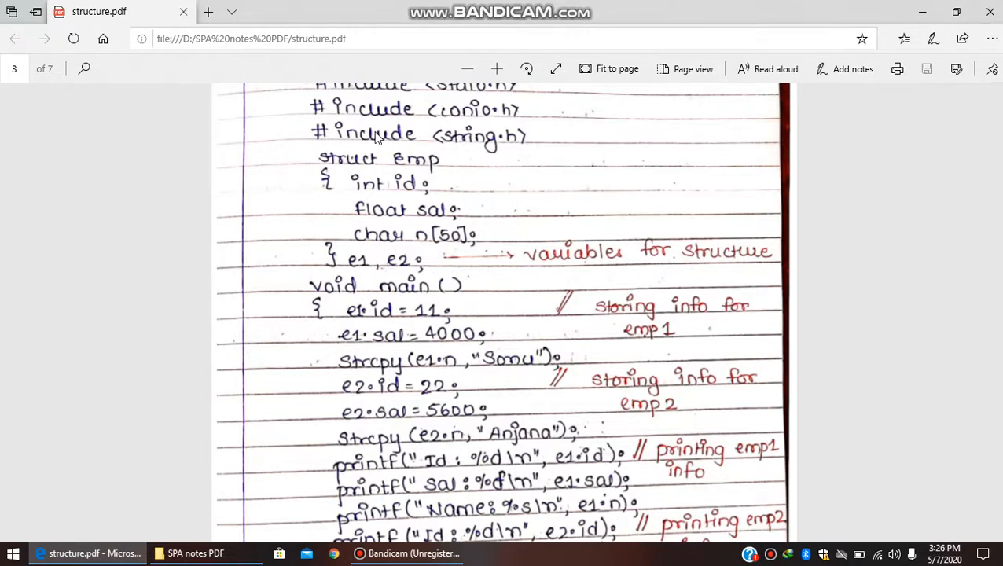
{"action": "mouse_move", "coordinate": [358, 160]}
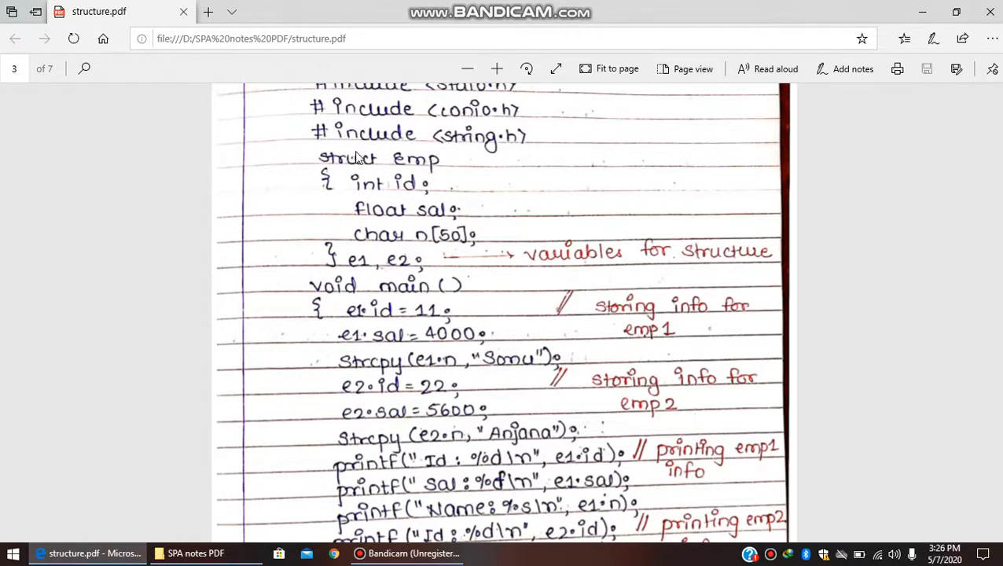
{"action": "mouse_move", "coordinate": [374, 196]}
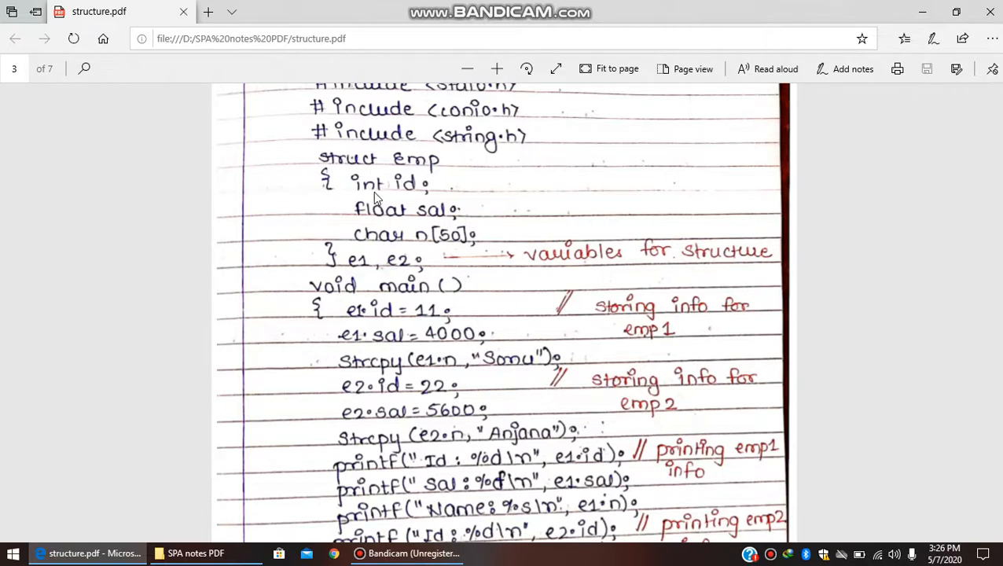
{"action": "mouse_move", "coordinate": [437, 246]}
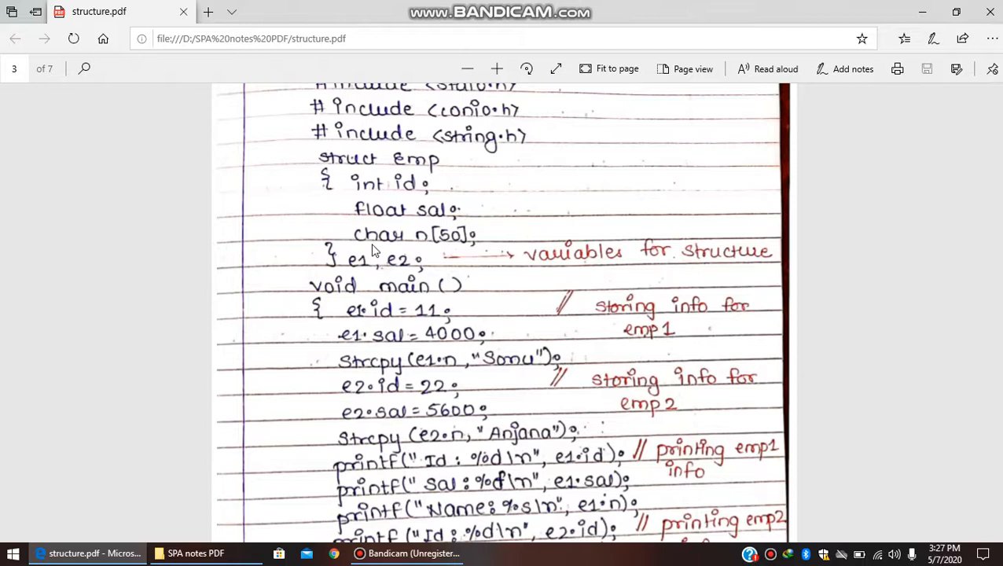
{"action": "mouse_move", "coordinate": [361, 269]}
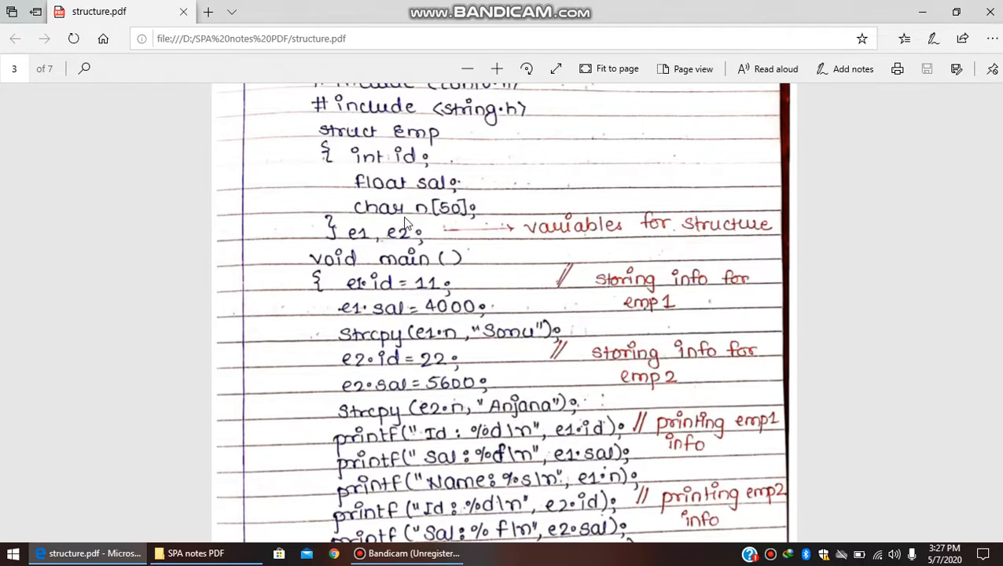
{"action": "mouse_move", "coordinate": [387, 165]}
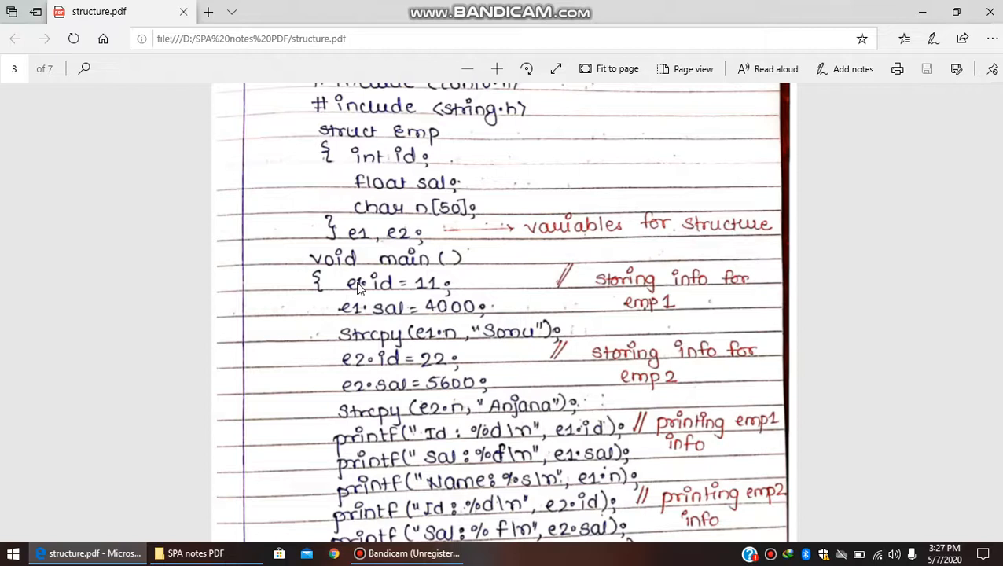
{"action": "mouse_move", "coordinate": [358, 297]}
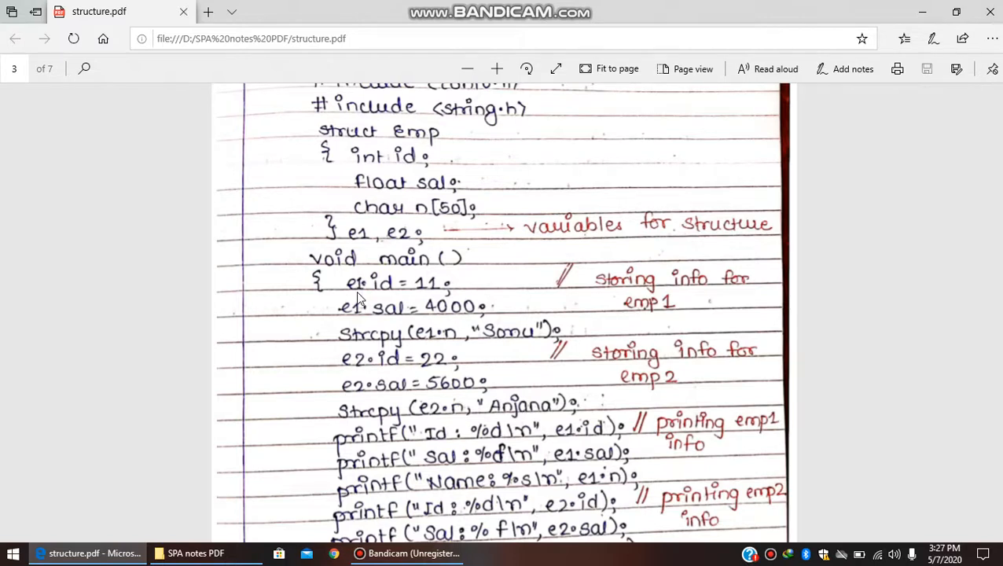
{"action": "mouse_move", "coordinate": [424, 296]}
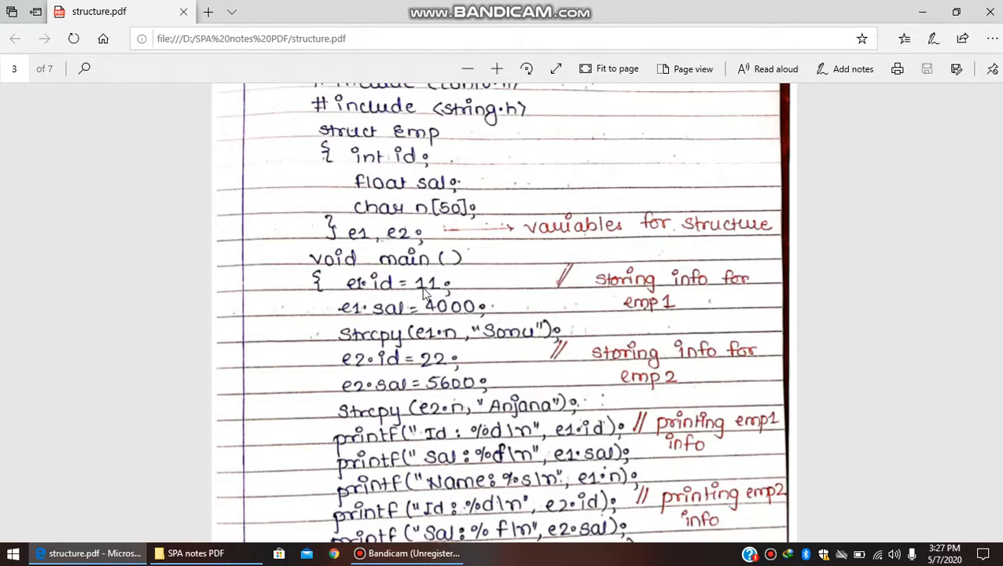
{"action": "mouse_move", "coordinate": [443, 320]}
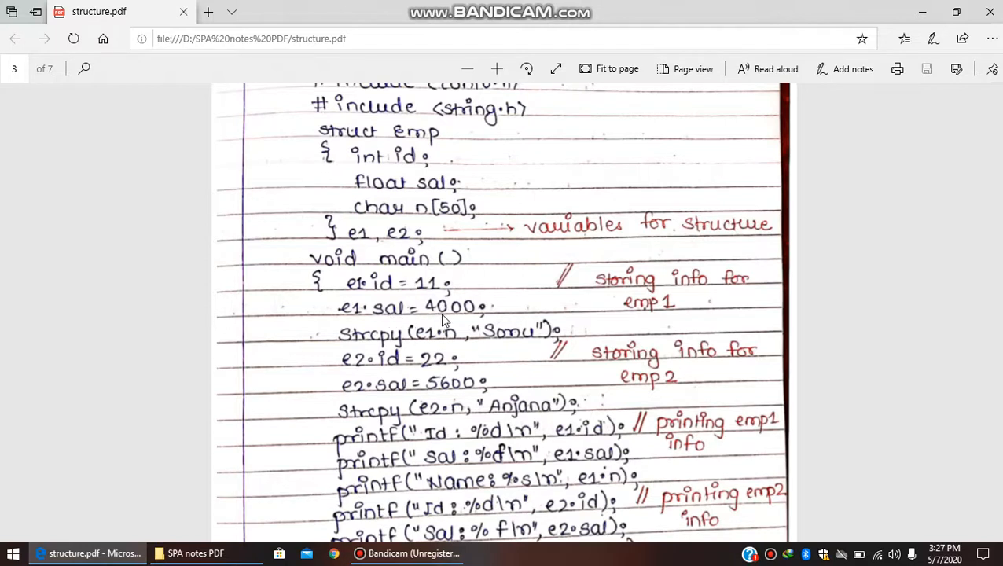
{"action": "mouse_move", "coordinate": [433, 197]}
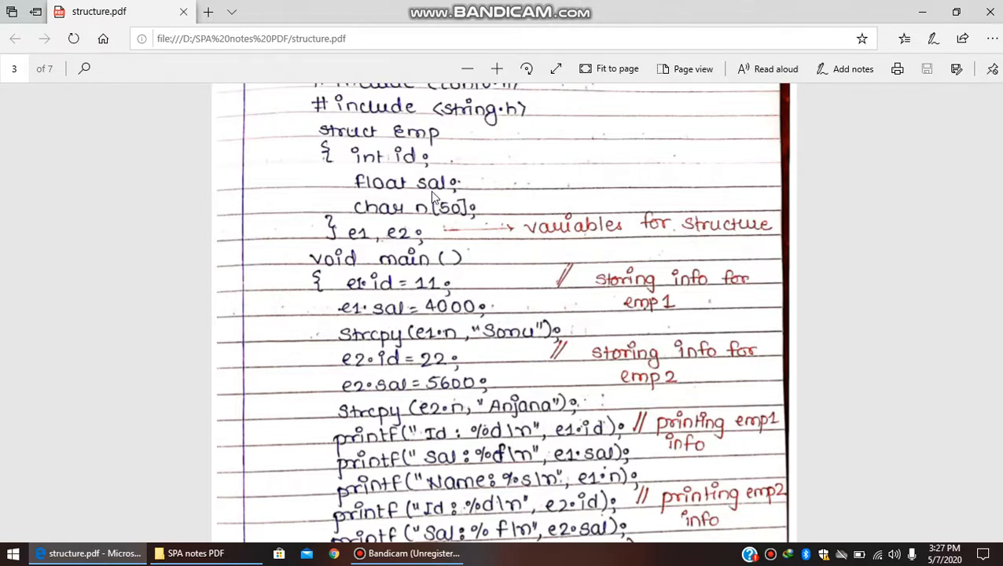
{"action": "mouse_move", "coordinate": [384, 349]}
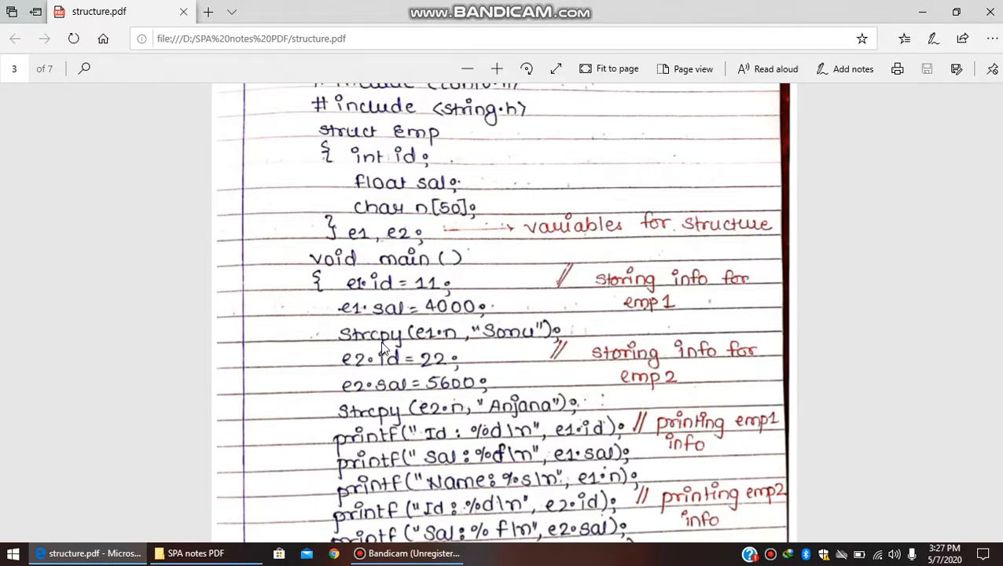
{"action": "mouse_move", "coordinate": [509, 349]}
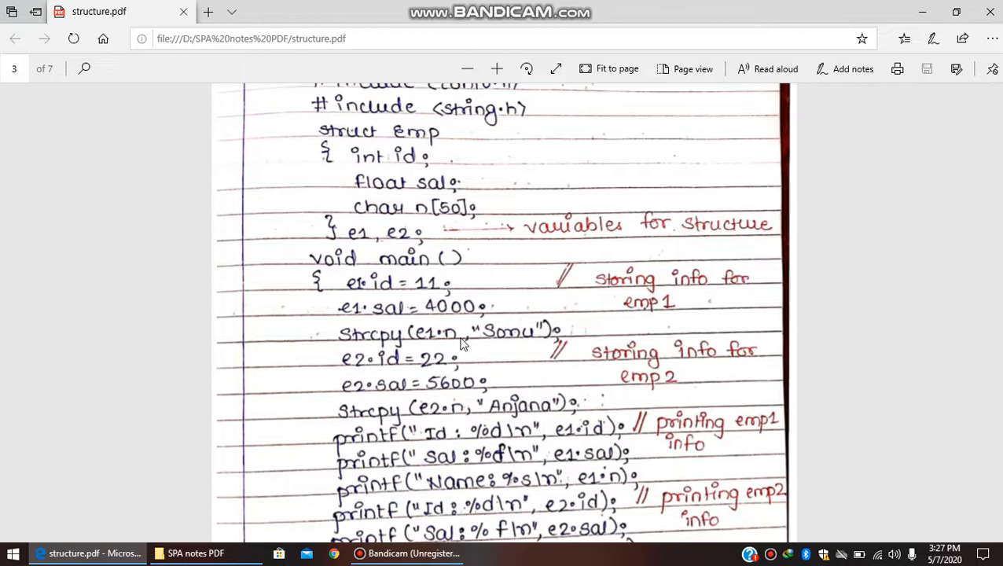
{"action": "scroll", "scroll_direction": "down", "scroll_amount": 3}
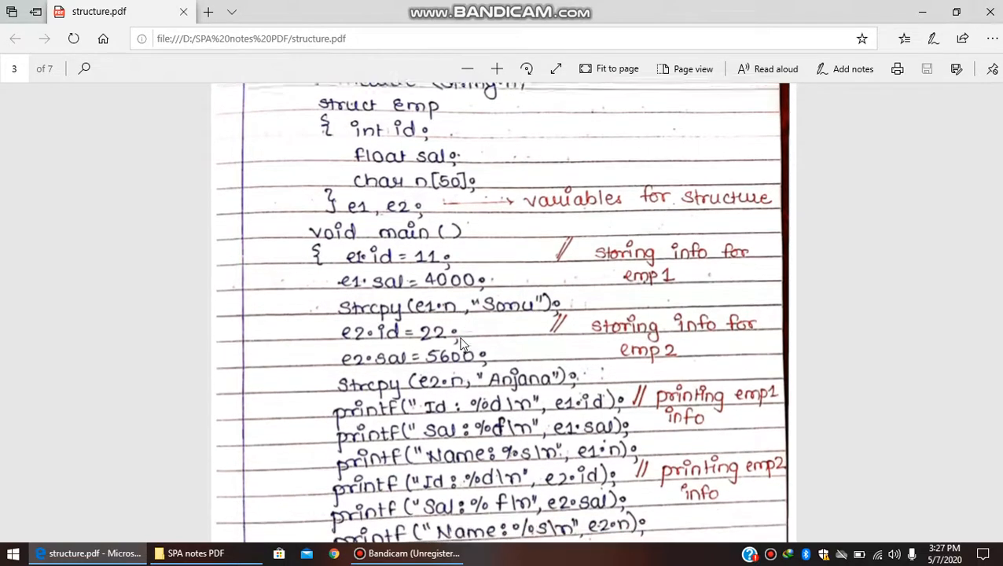
{"action": "scroll", "scroll_direction": "down", "scroll_amount": 3}
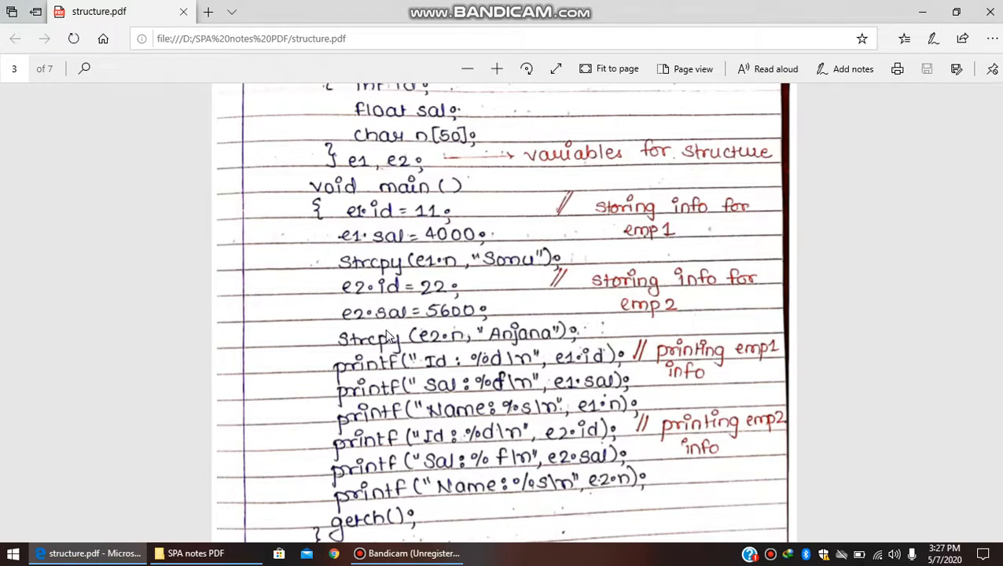
{"action": "mouse_move", "coordinate": [427, 350]}
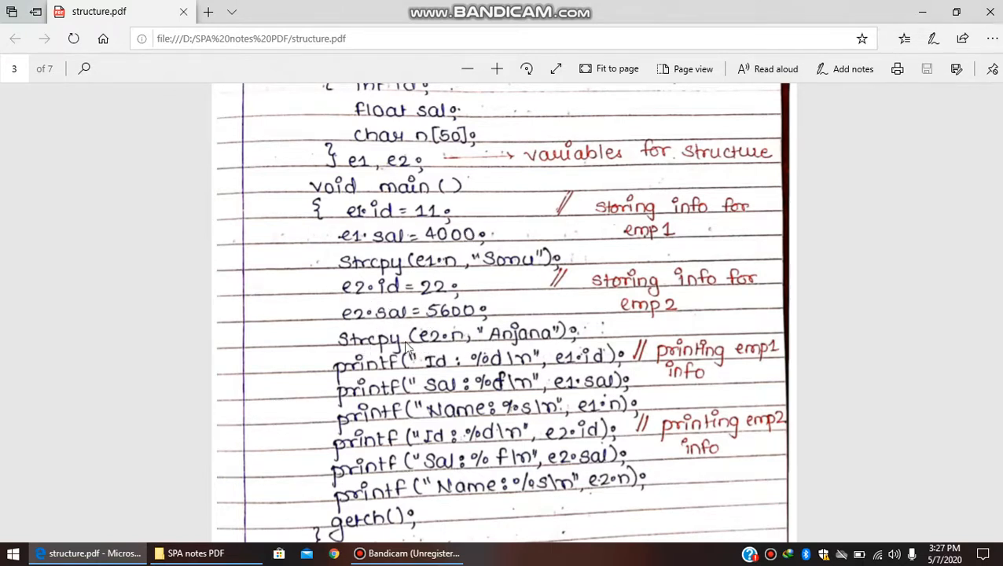
{"action": "mouse_move", "coordinate": [543, 364]}
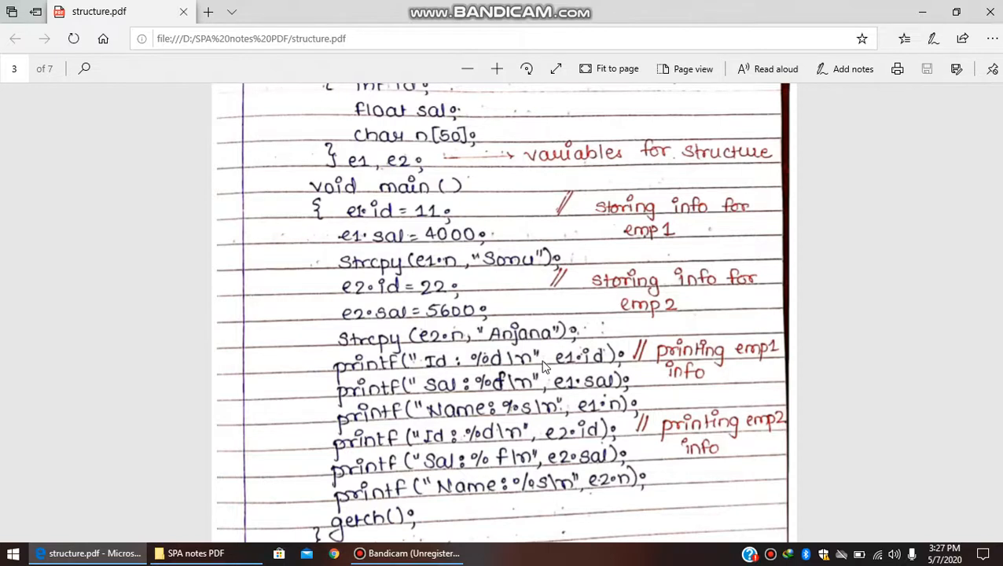
{"action": "mouse_move", "coordinate": [560, 358]}
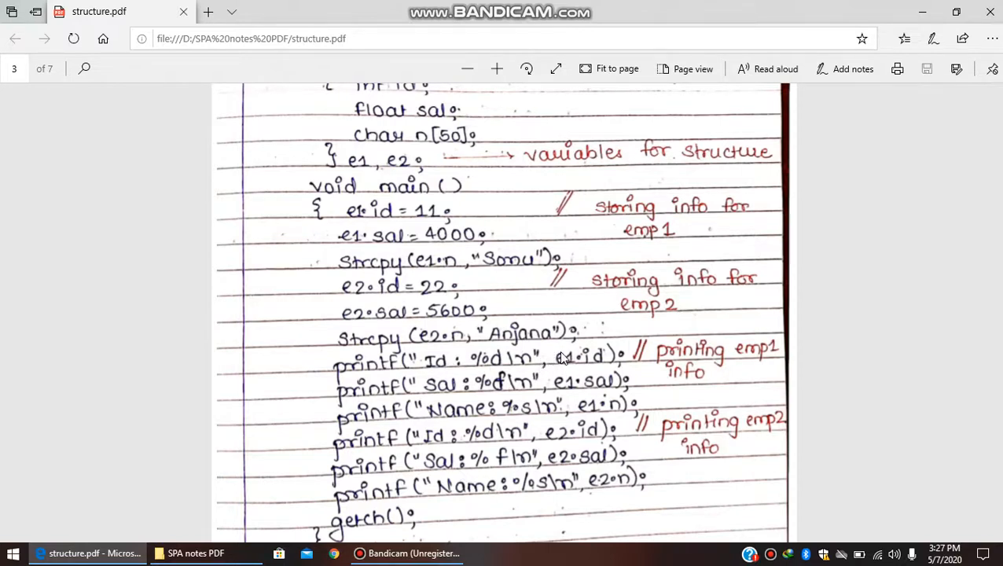
{"action": "mouse_move", "coordinate": [437, 138]}
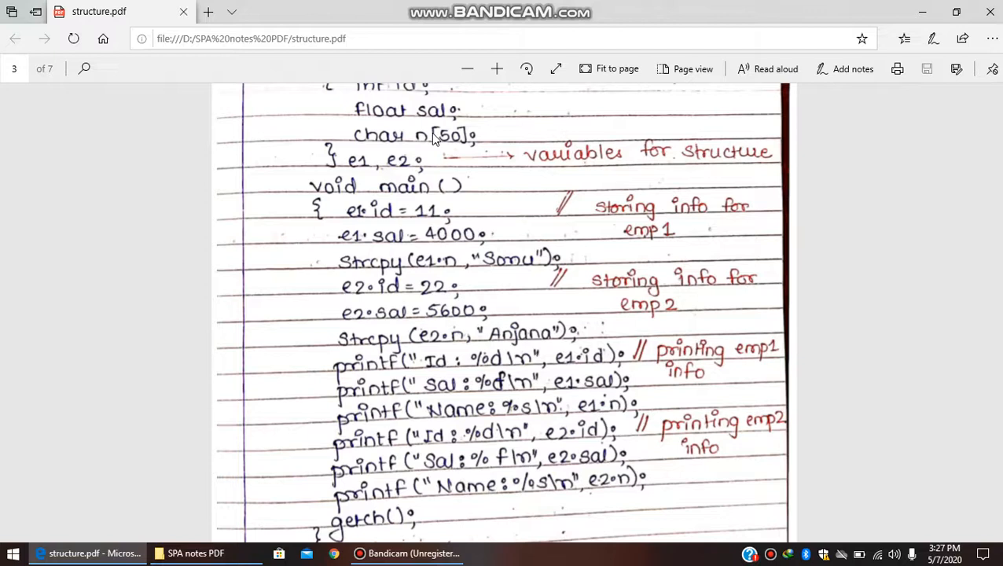
{"action": "mouse_move", "coordinate": [390, 204]}
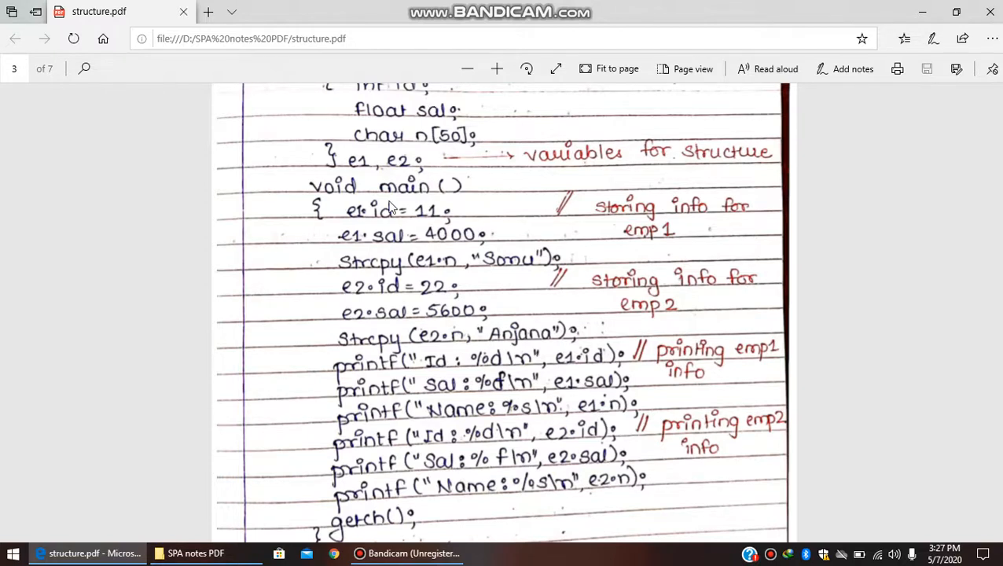
{"action": "mouse_move", "coordinate": [569, 366]}
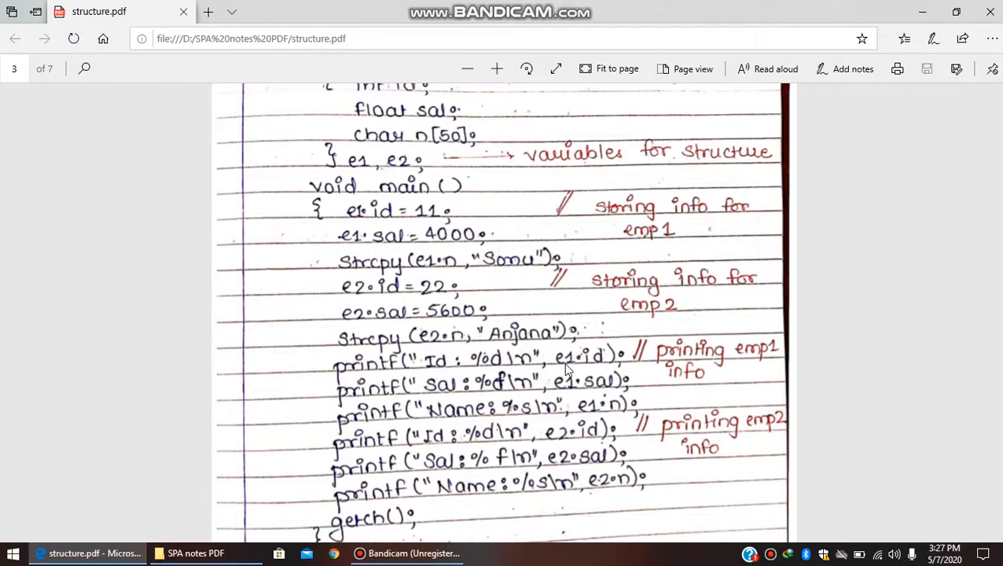
{"action": "mouse_move", "coordinate": [553, 330]}
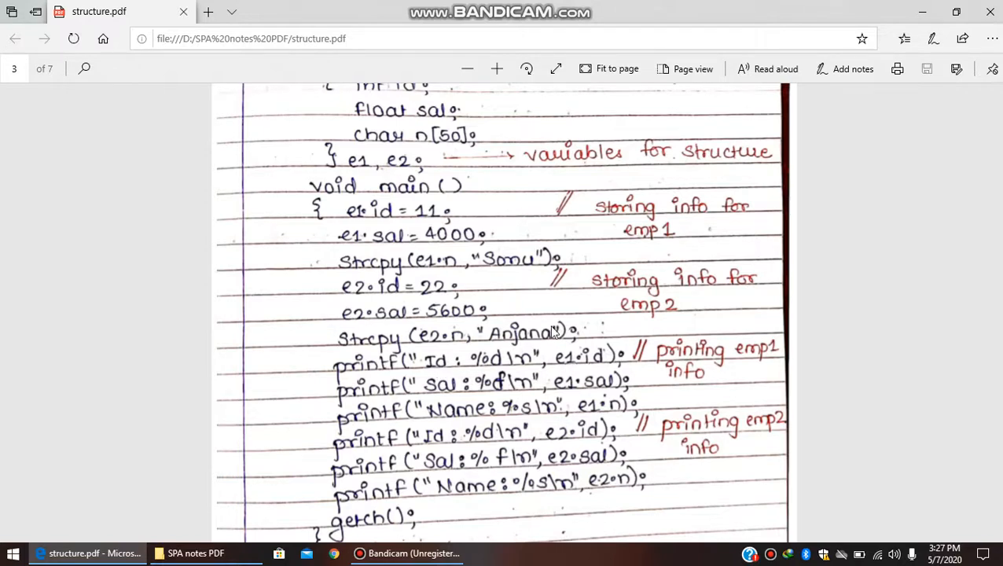
{"action": "mouse_move", "coordinate": [381, 220]}
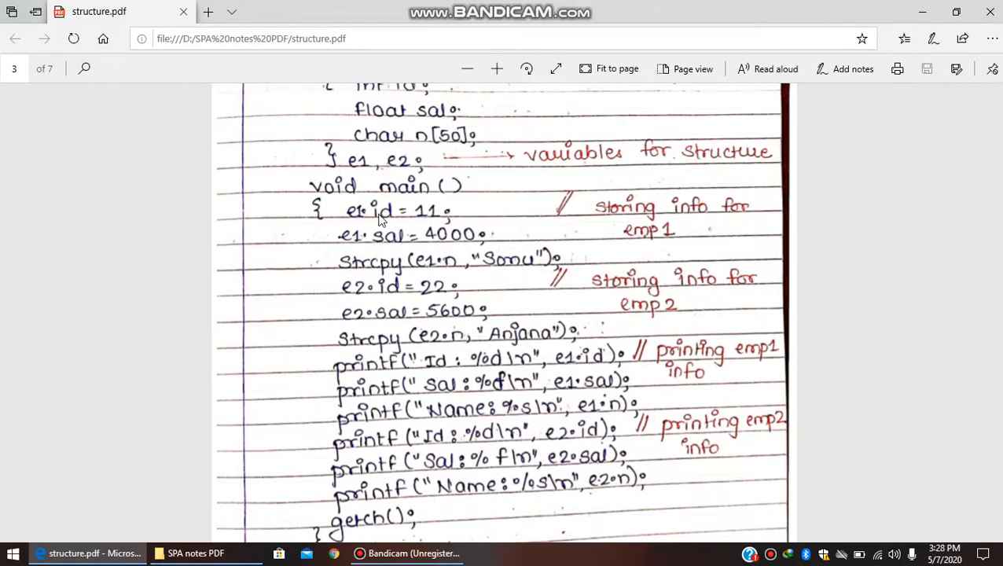
{"action": "mouse_move", "coordinate": [488, 274]}
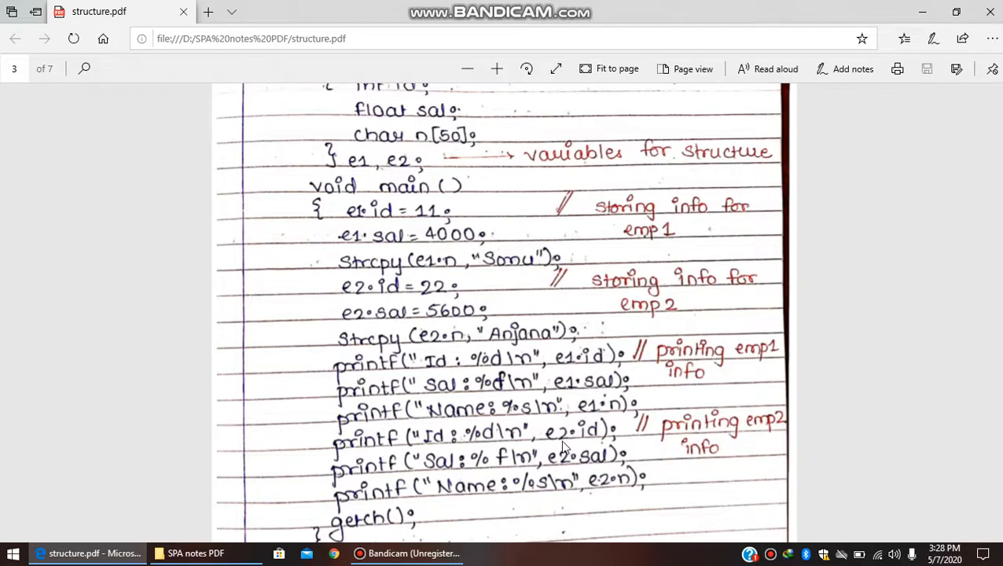
{"action": "mouse_move", "coordinate": [571, 480]}
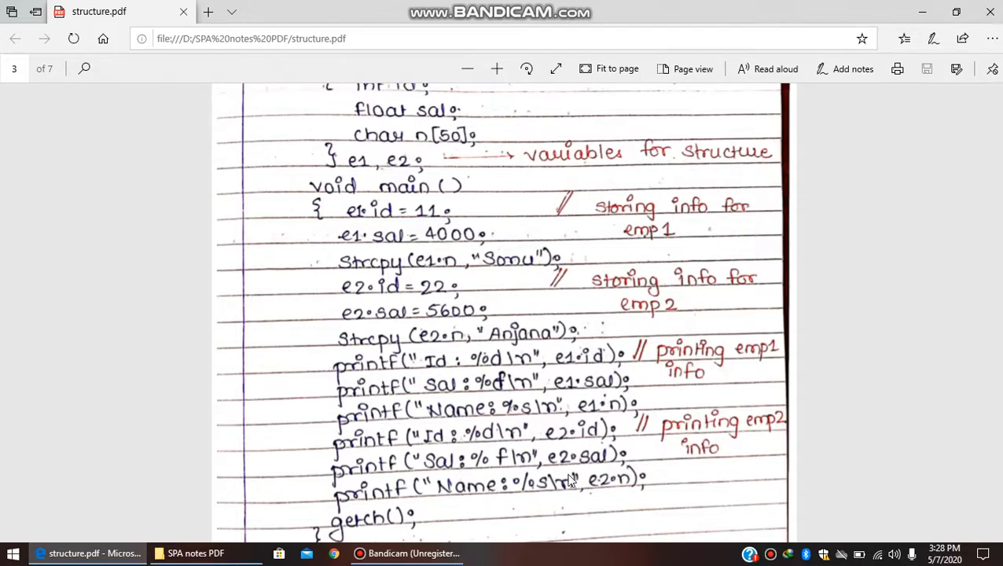
{"action": "scroll", "scroll_direction": "down", "scroll_amount": 3}
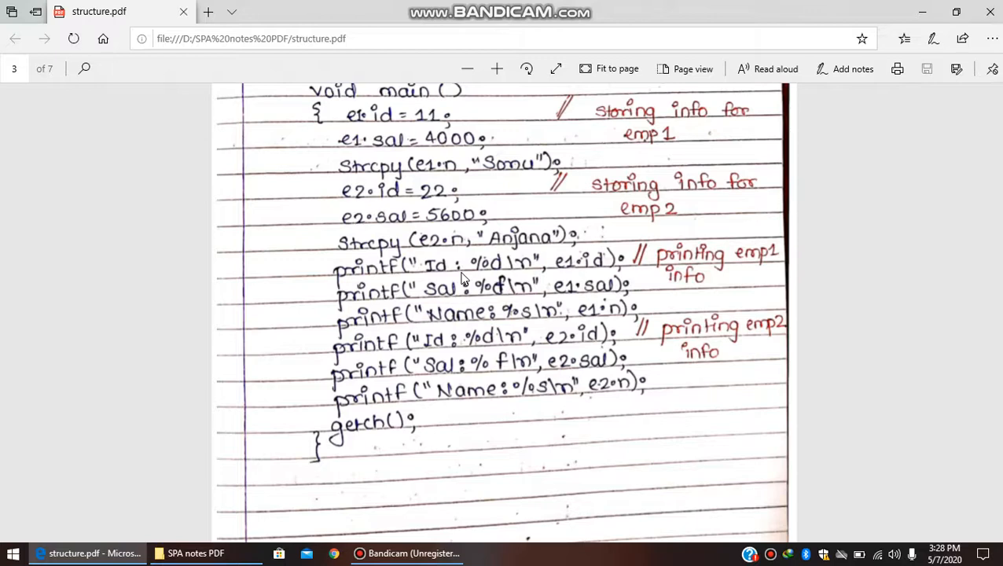
{"action": "mouse_move", "coordinate": [402, 119]}
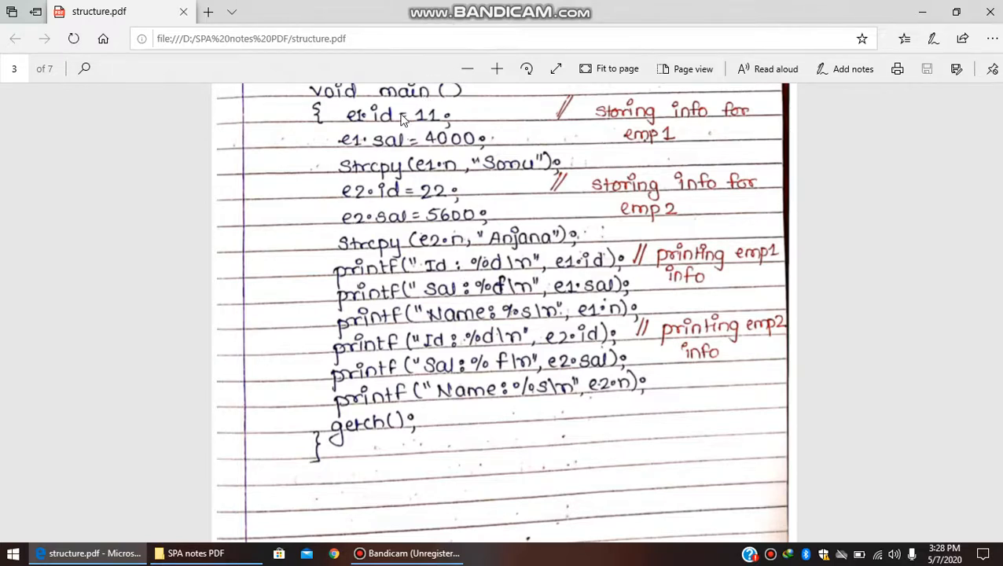